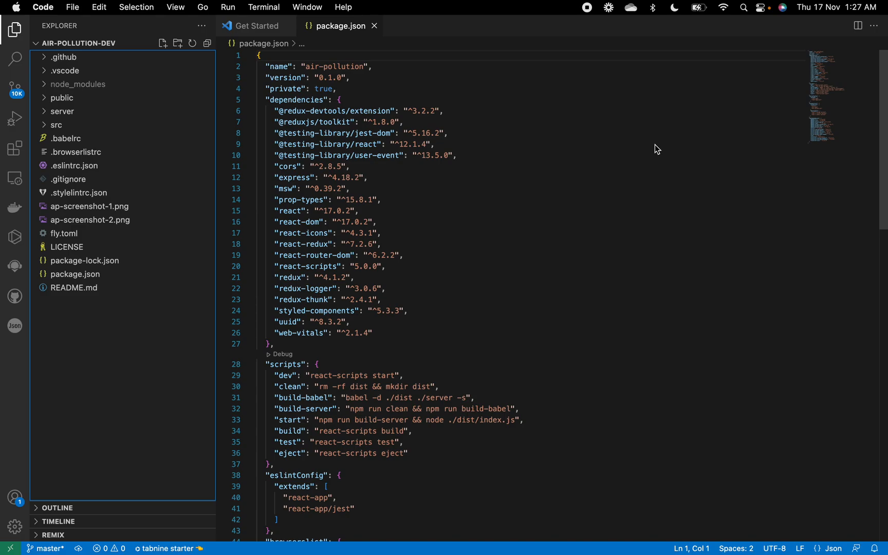
pyautogui.moveTo(323, 56)
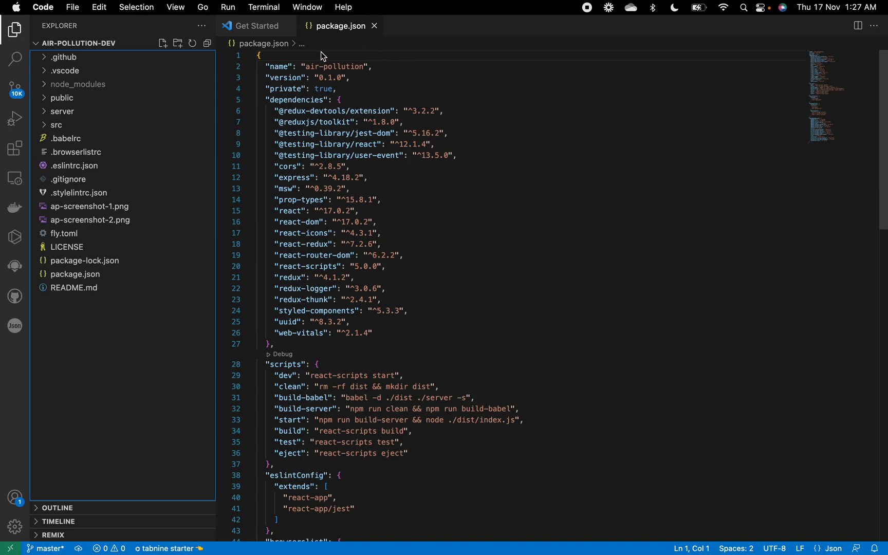
# Start a new terminal in the air-pollution-dev project folder
pyautogui.click(73, 7)
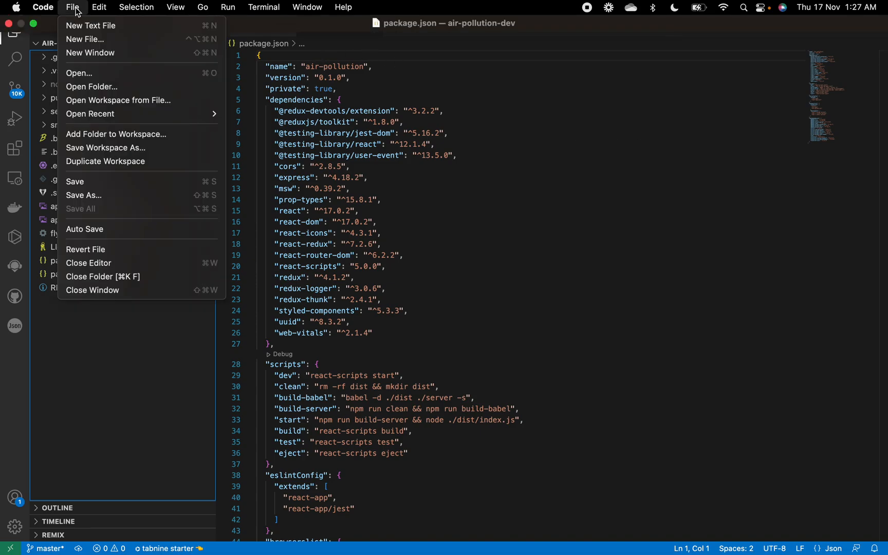
pyautogui.moveTo(93, 86)
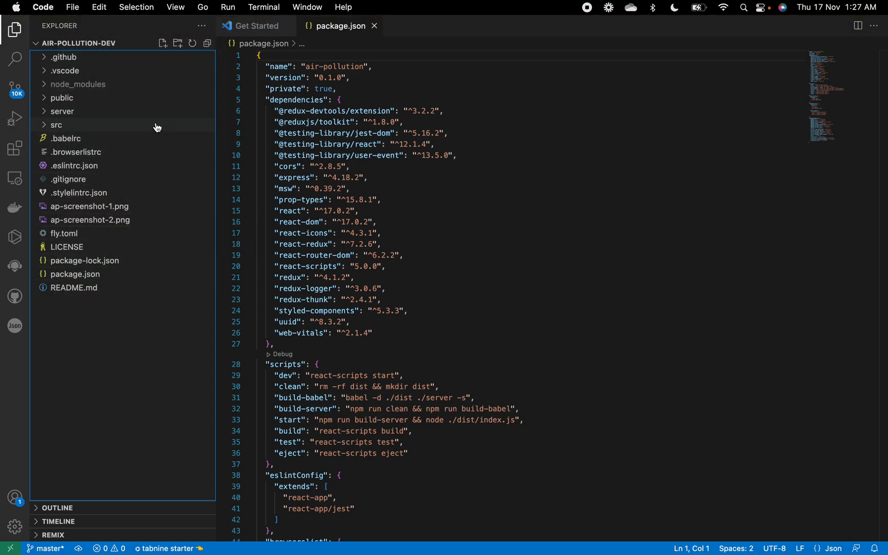
pyautogui.click(263, 7)
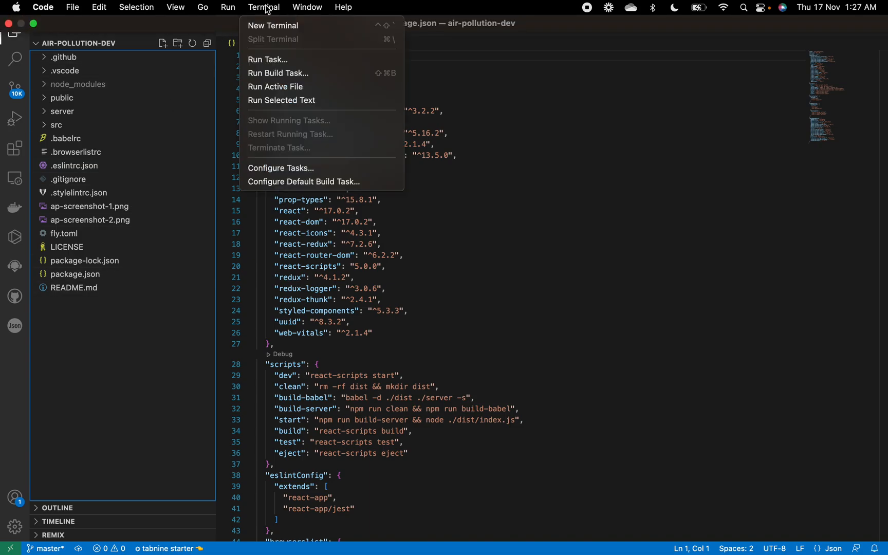
pyautogui.click(273, 25)
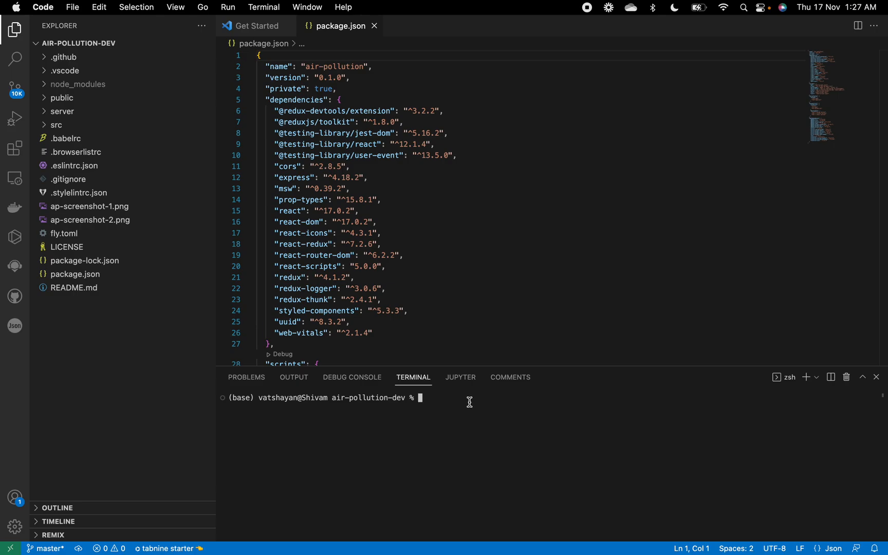
# Run npm install, then start the project with npm run dev
pyautogui.write('npm in')
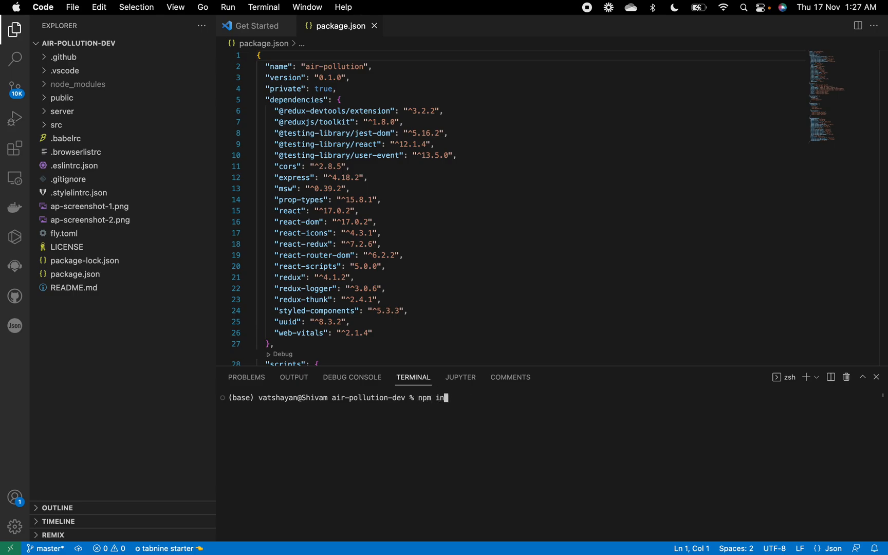
pyautogui.write('stall')
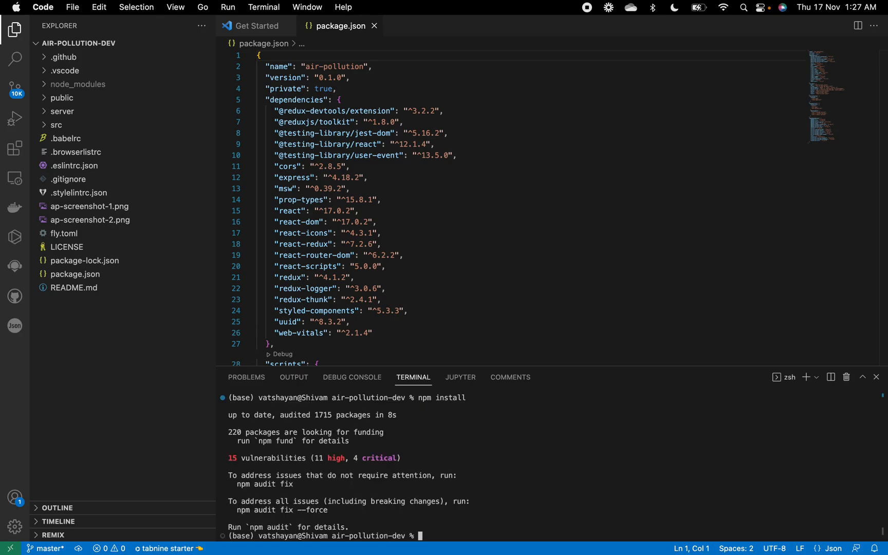
pyautogui.moveTo(459, 524)
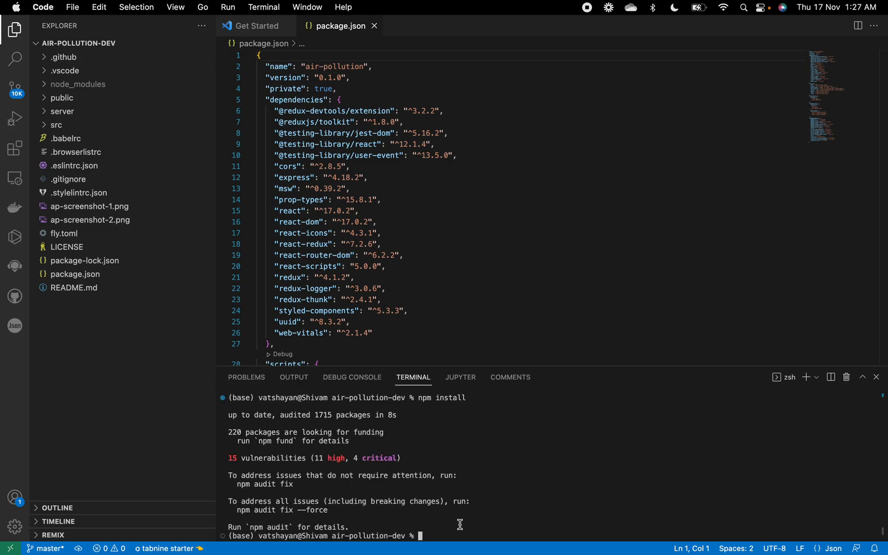
pyautogui.write('n')
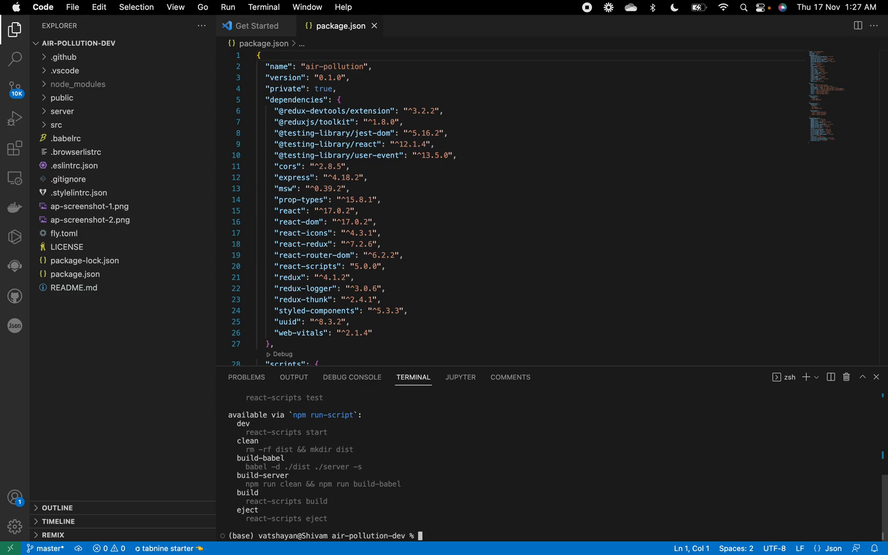
pyautogui.write('npm')
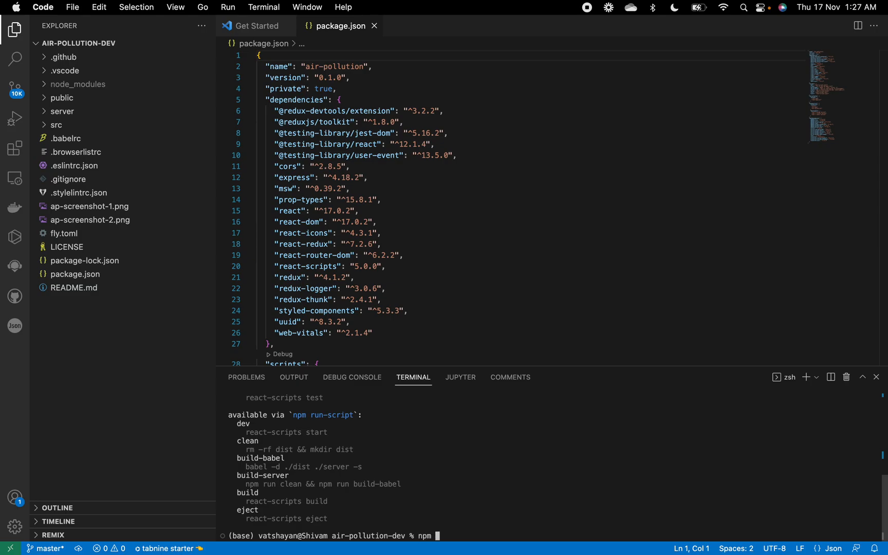
pyautogui.write('run dev')
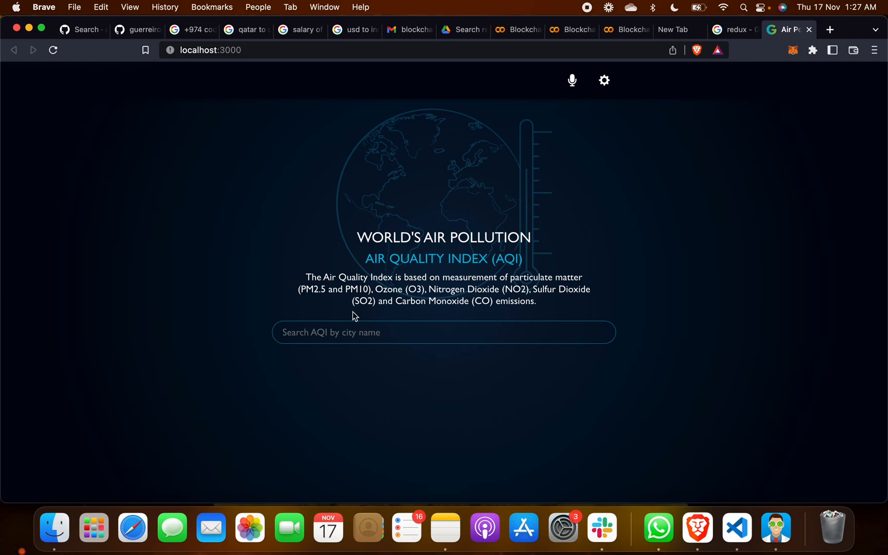
pyautogui.moveTo(698, 248)
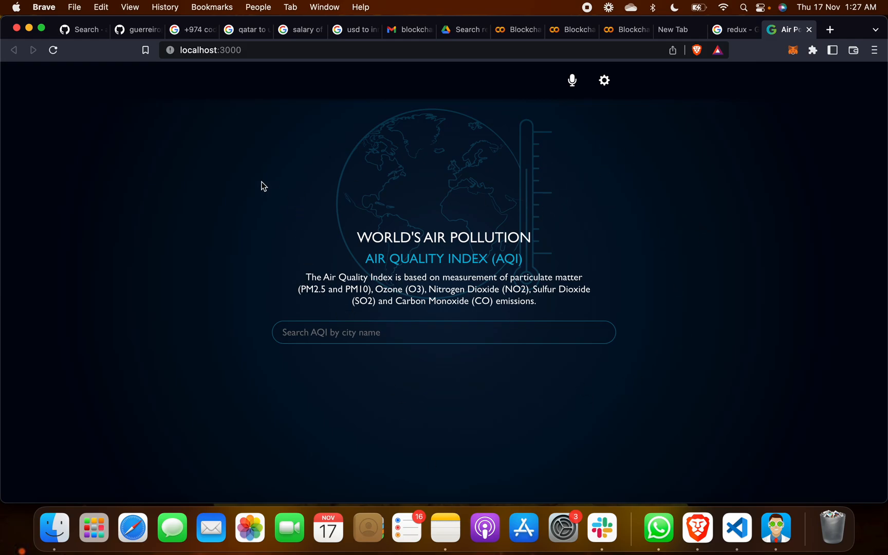
pyautogui.moveTo(136, 82)
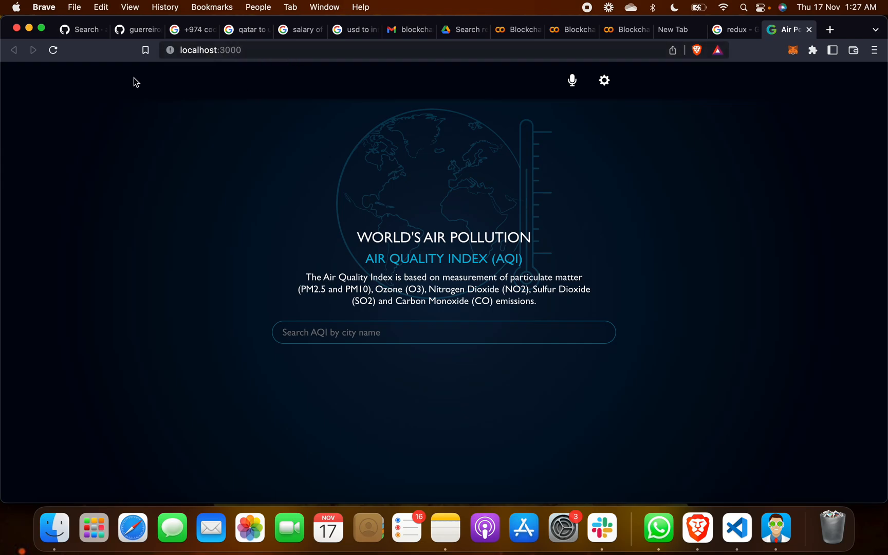
pyautogui.moveTo(120, 127)
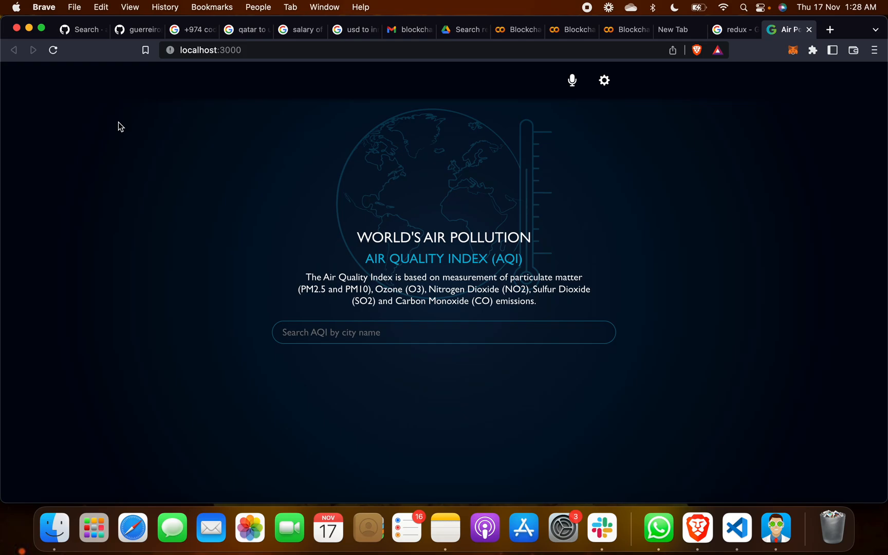
pyautogui.moveTo(241, 134)
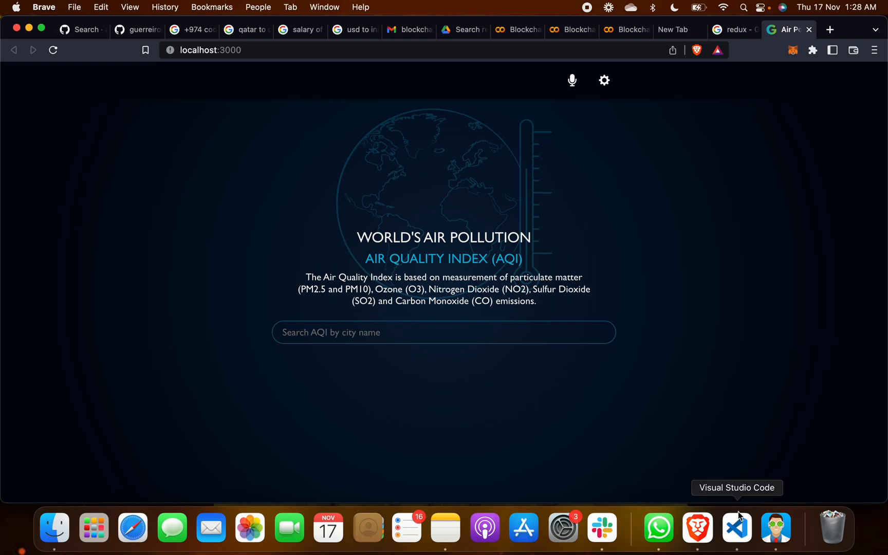
pyautogui.moveTo(369, 227)
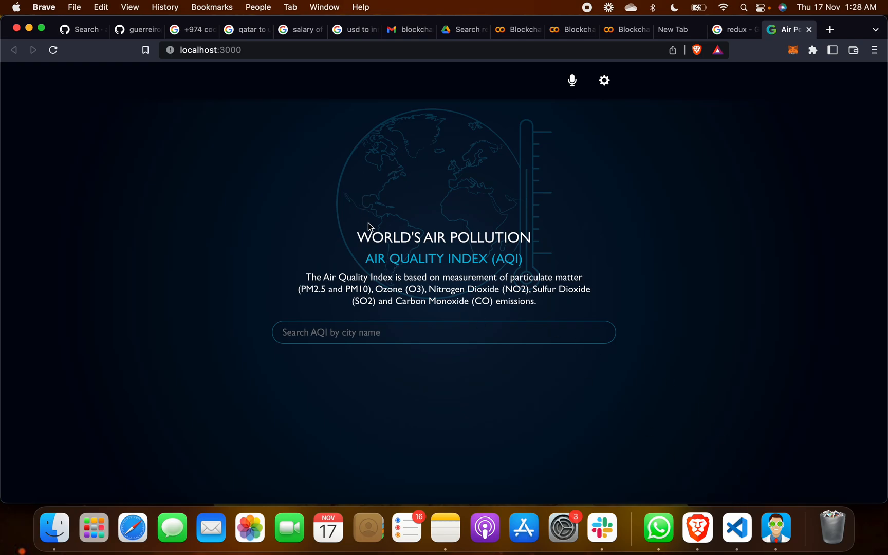
pyautogui.moveTo(468, 271)
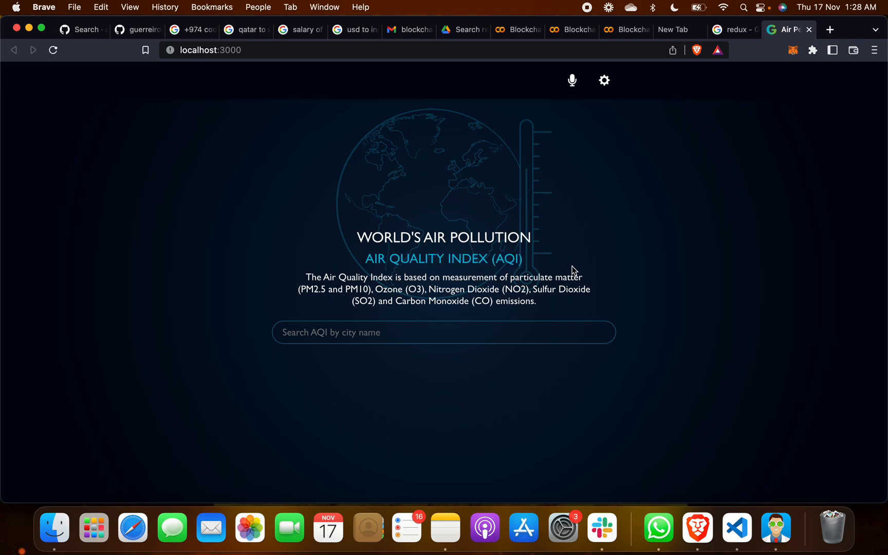
pyautogui.moveTo(434, 280)
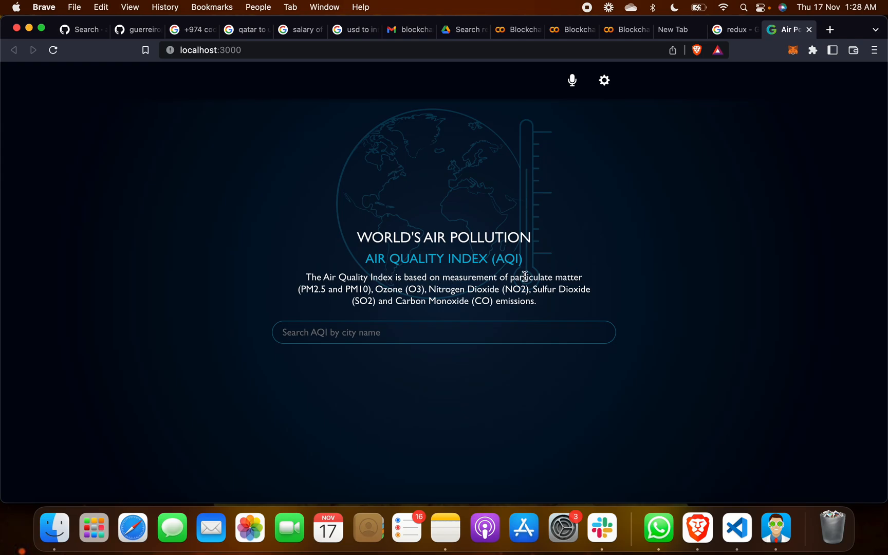
pyautogui.moveTo(318, 289)
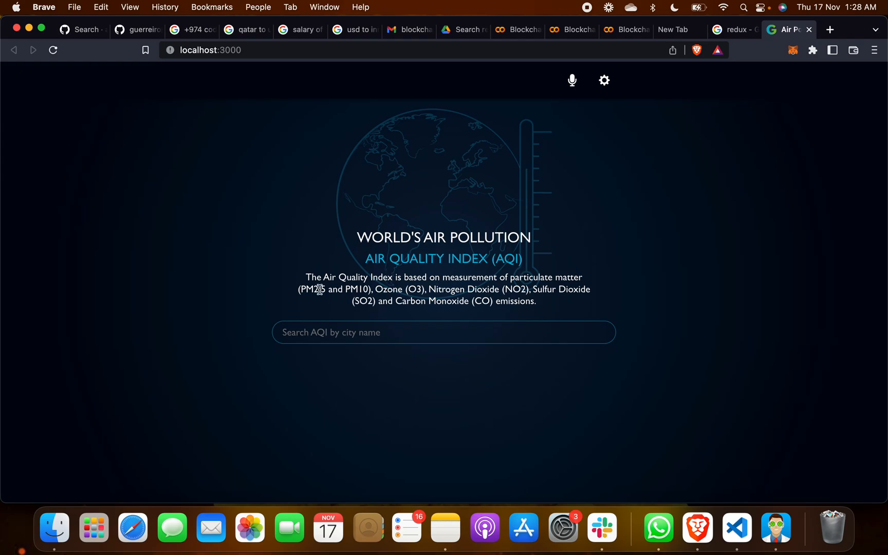
pyautogui.moveTo(351, 284)
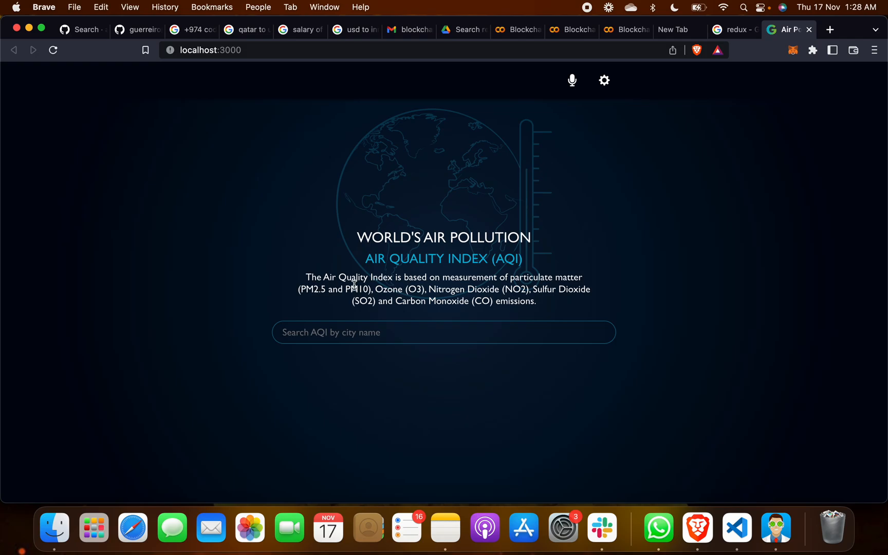
pyautogui.moveTo(472, 282)
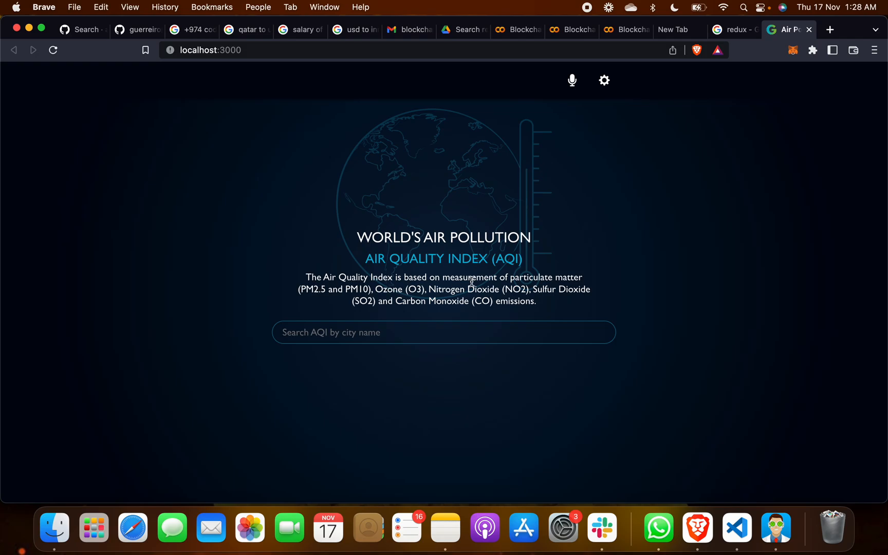
pyautogui.moveTo(502, 298)
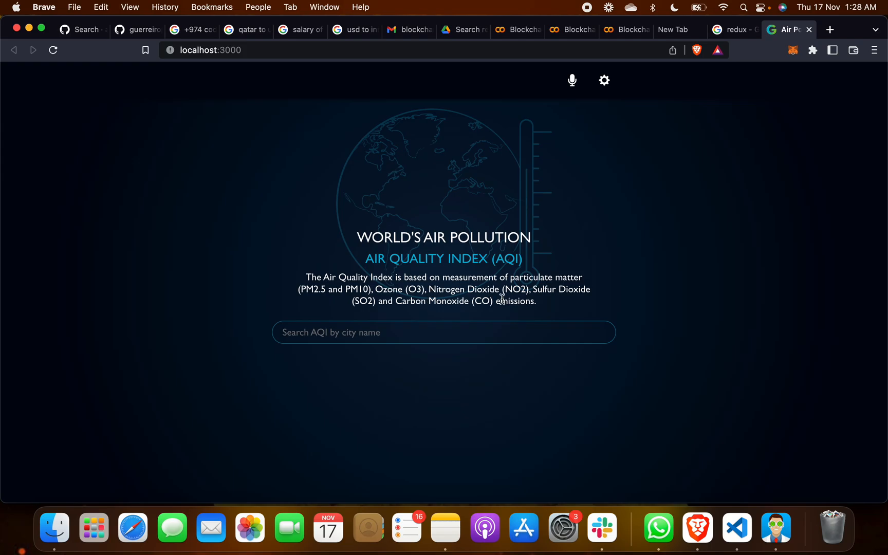
pyautogui.moveTo(375, 291)
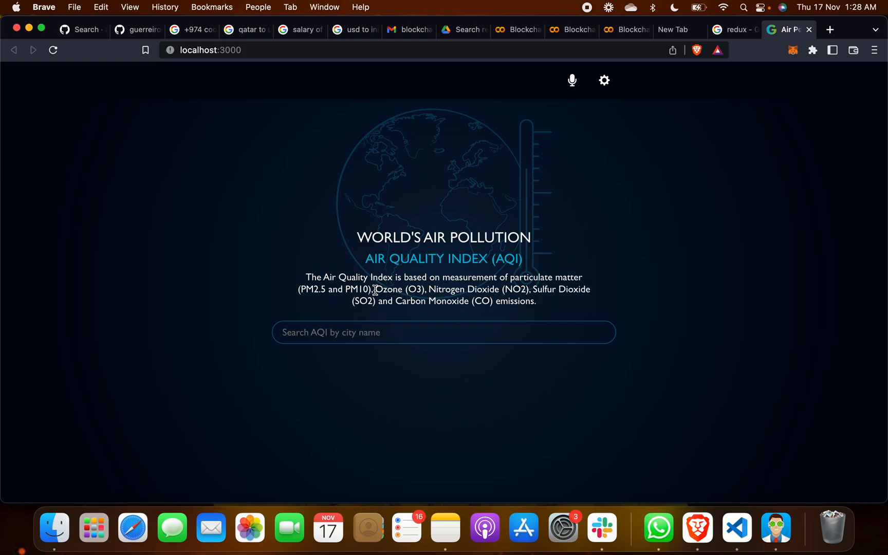
# Read the landing page's AQI description, selecting the pollutant list text
pyautogui.moveTo(373, 289); pyautogui.dragTo(533, 301)
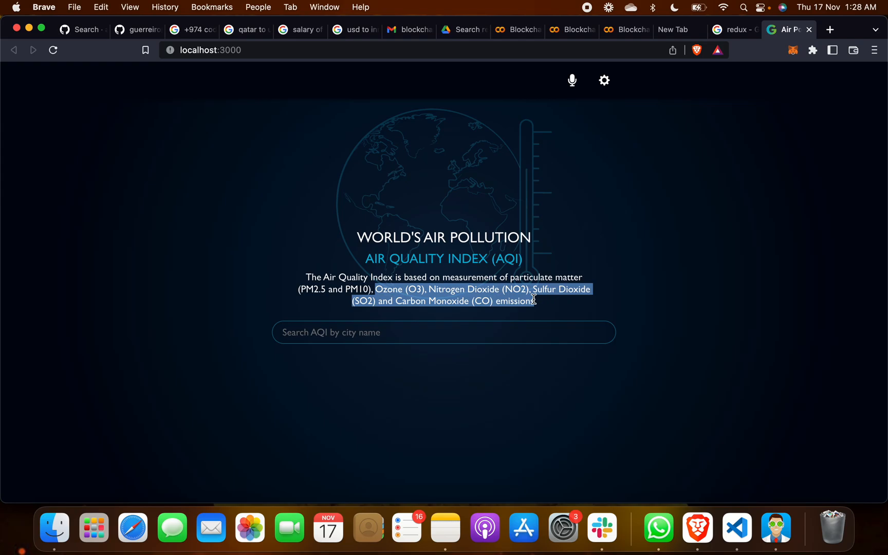
pyautogui.click(413, 270)
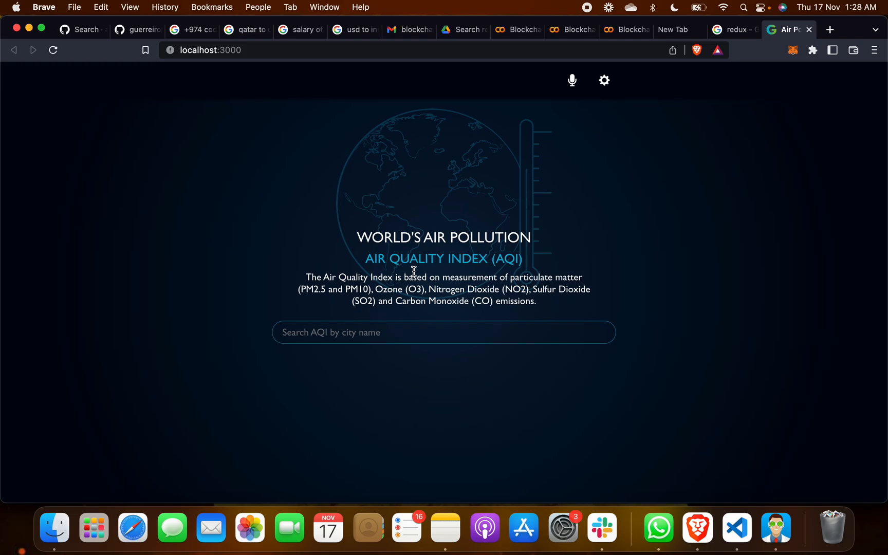
pyautogui.moveTo(624, 218)
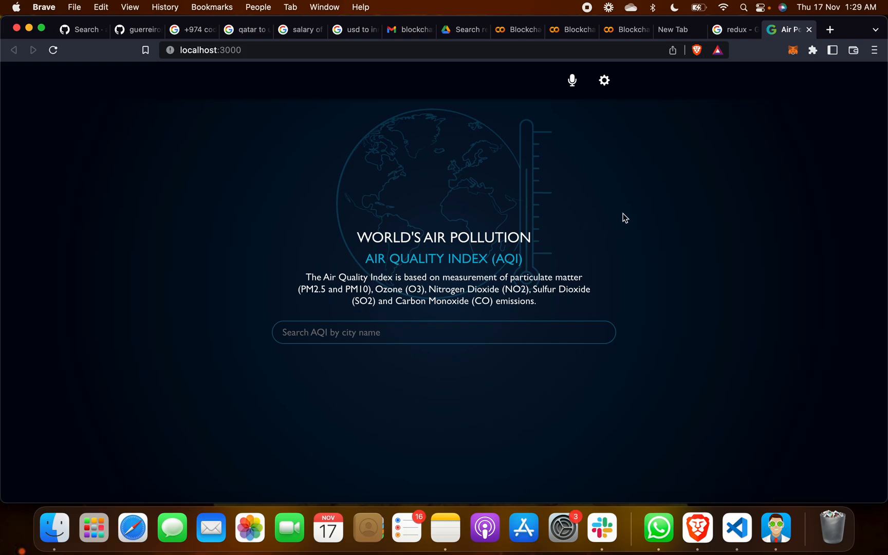
# Search Google for a weather report API and choose the OpenWeatherMap result
pyautogui.write('wheather report api')
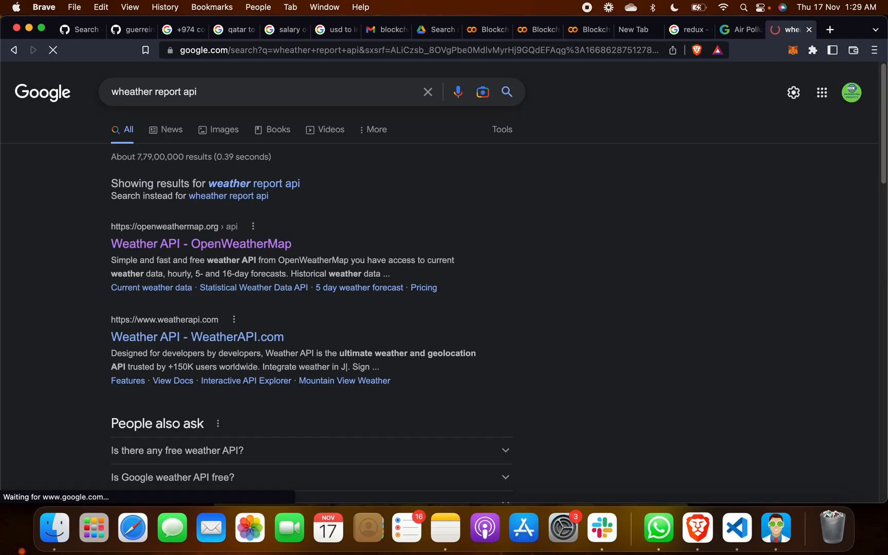
pyautogui.click(200, 244)
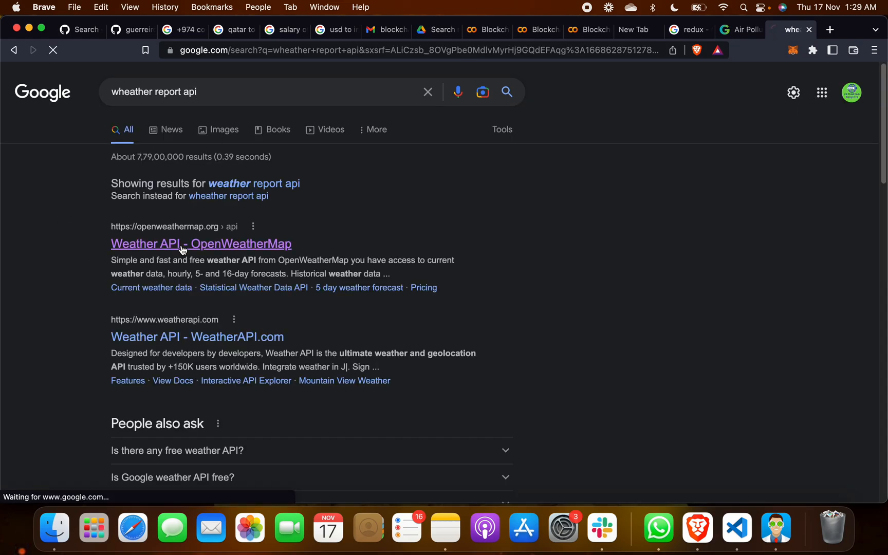
# Load OpenWeatherMap's Weather API page and browse its API collections down to the maps
pyautogui.click(200, 244)
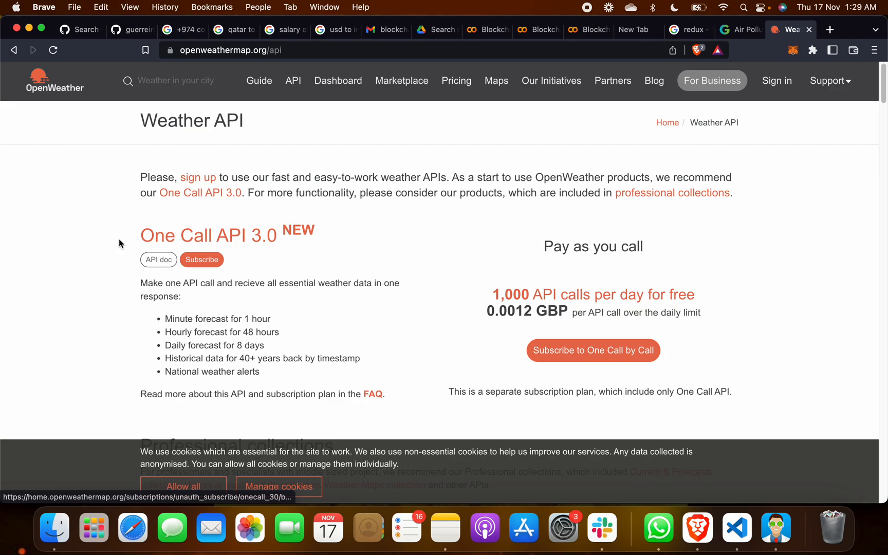
pyautogui.scroll(-3)
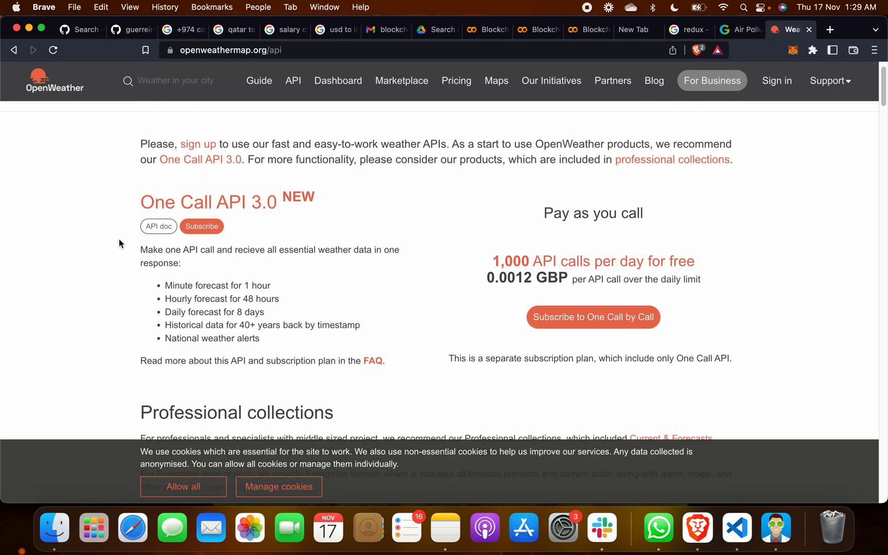
pyautogui.scroll(-3)
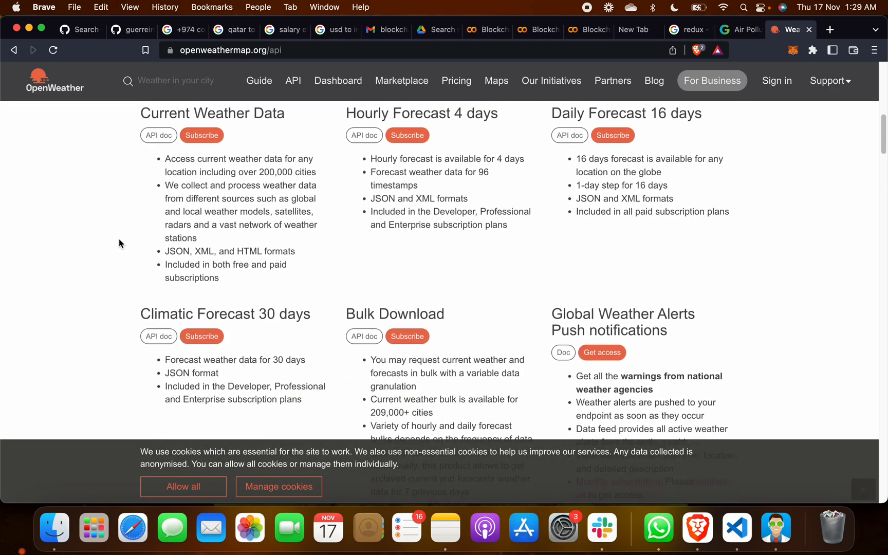
pyautogui.scroll(-3)
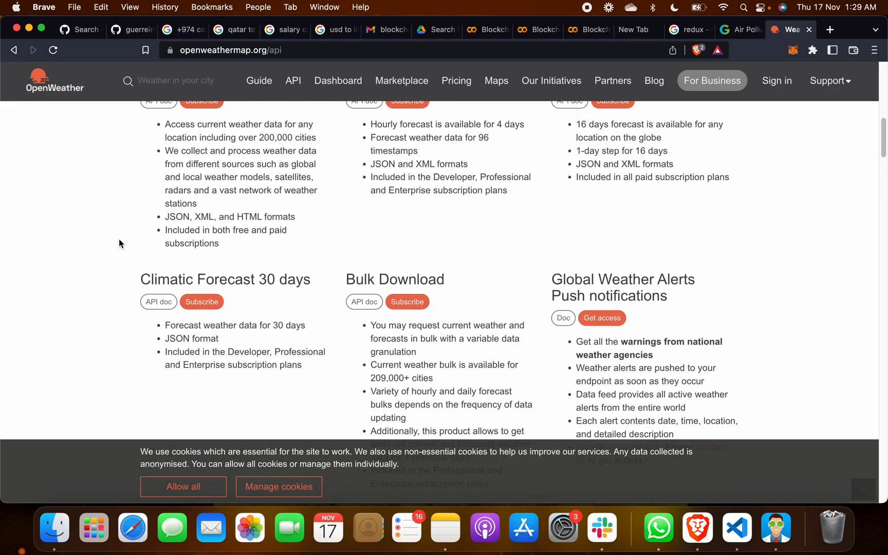
pyautogui.scroll(3)
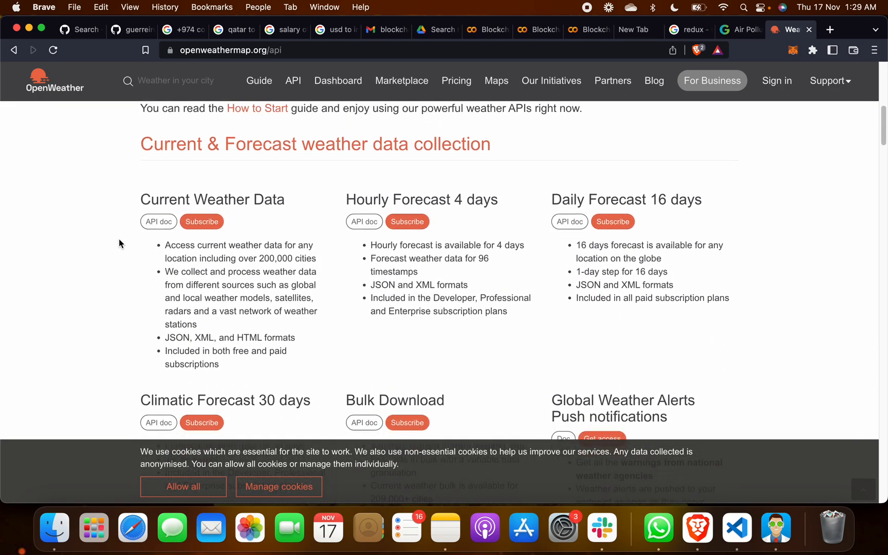
pyautogui.scroll(-3)
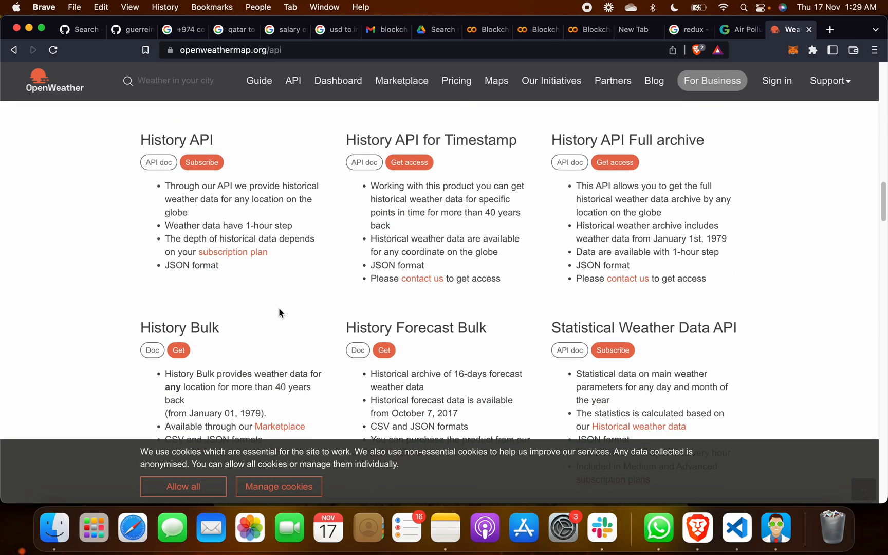
pyautogui.scroll(-3)
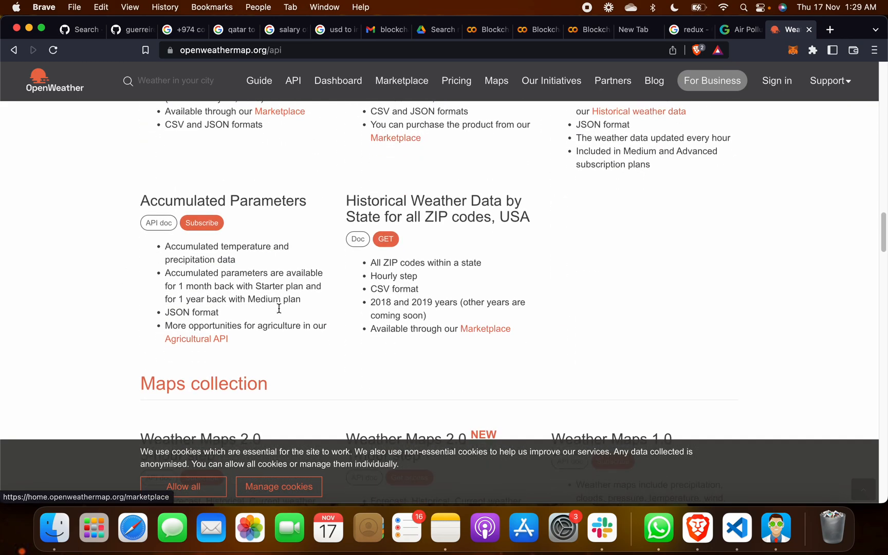
pyautogui.scroll(-3)
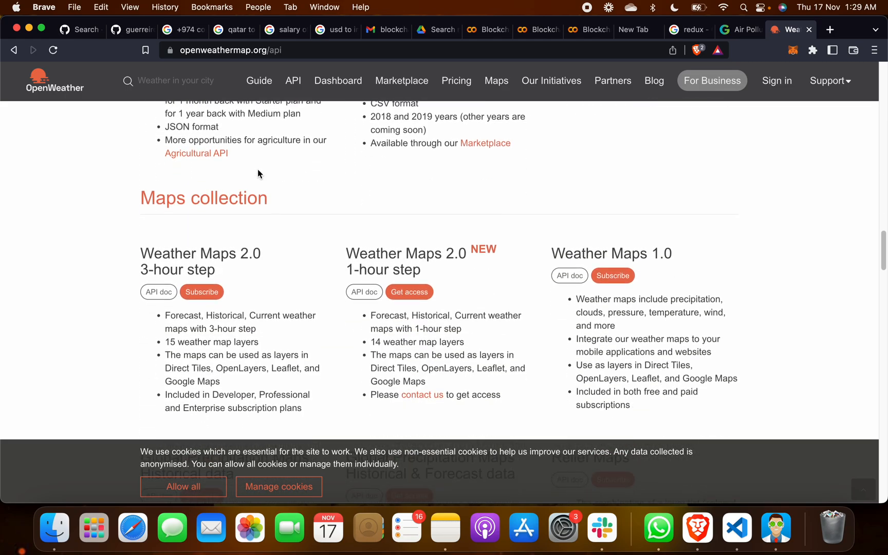
pyautogui.scroll(-3)
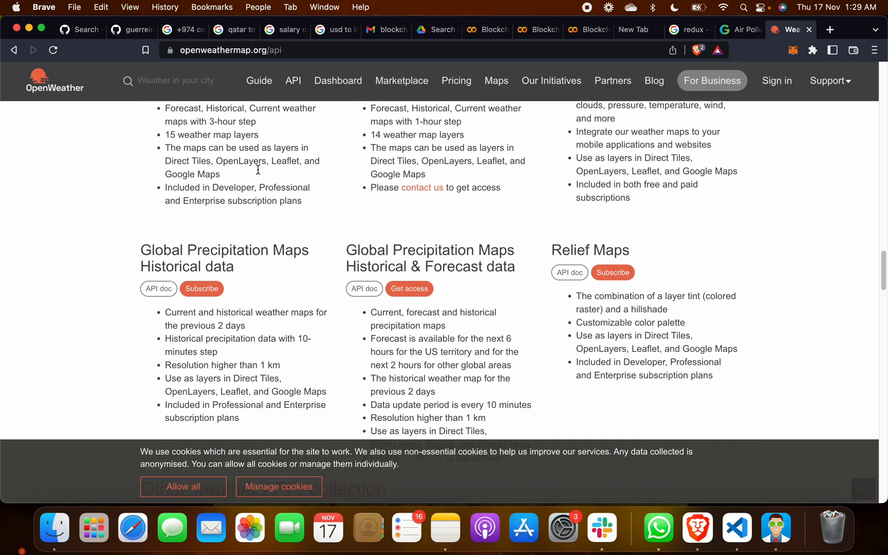
pyautogui.scroll(-3)
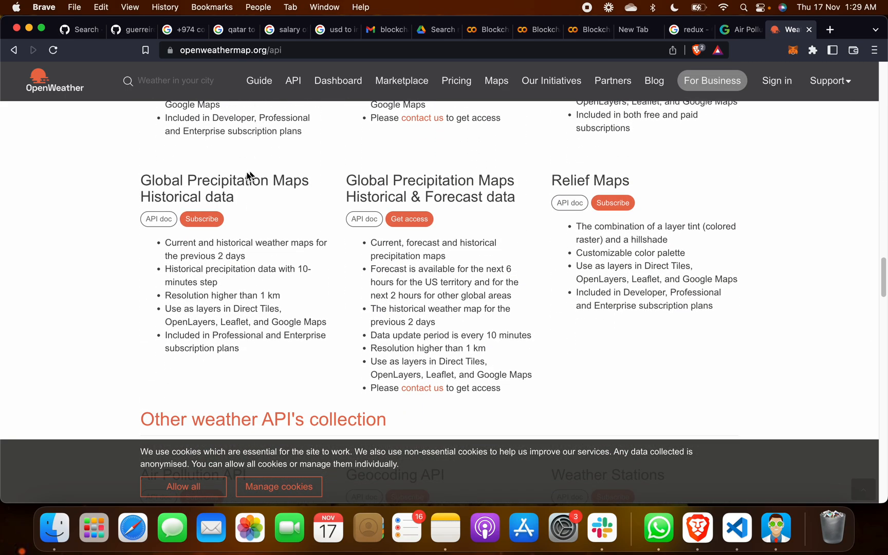
pyautogui.scroll(-3)
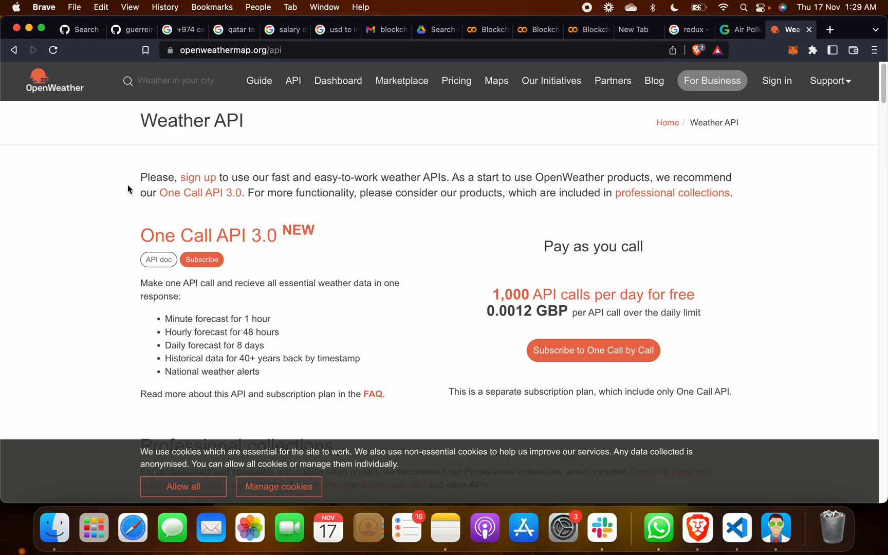
pyautogui.moveTo(762, 88)
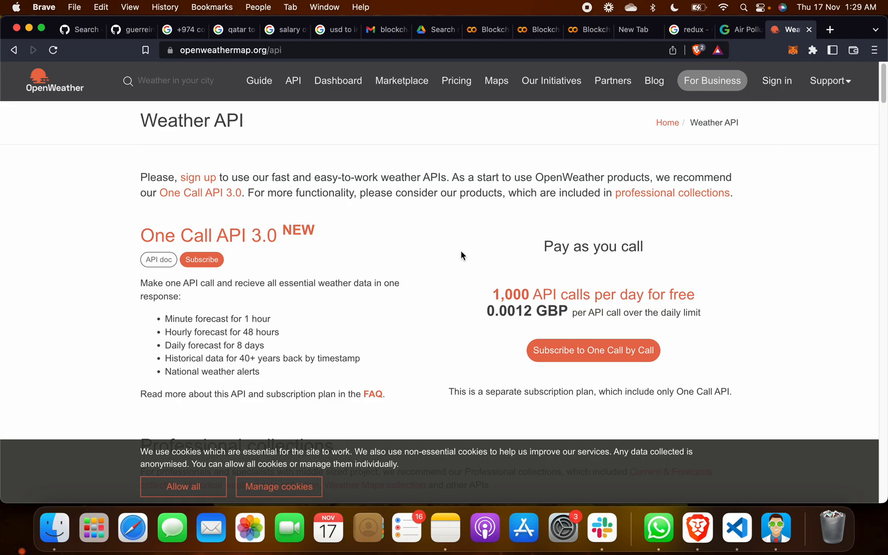
# Search delhi in the app, view Delhi, IN's Very Poor details, then start a blank tab
pyautogui.click(781, 29)
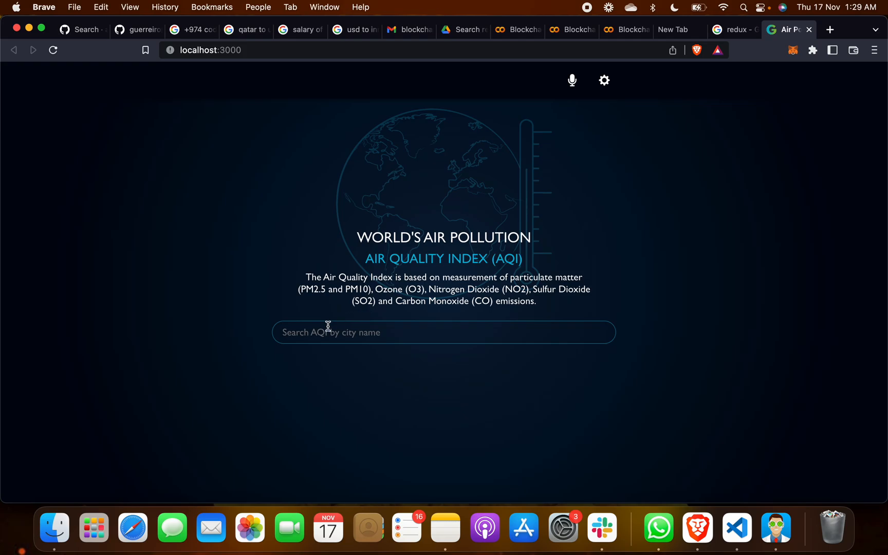
pyautogui.write('delhi')
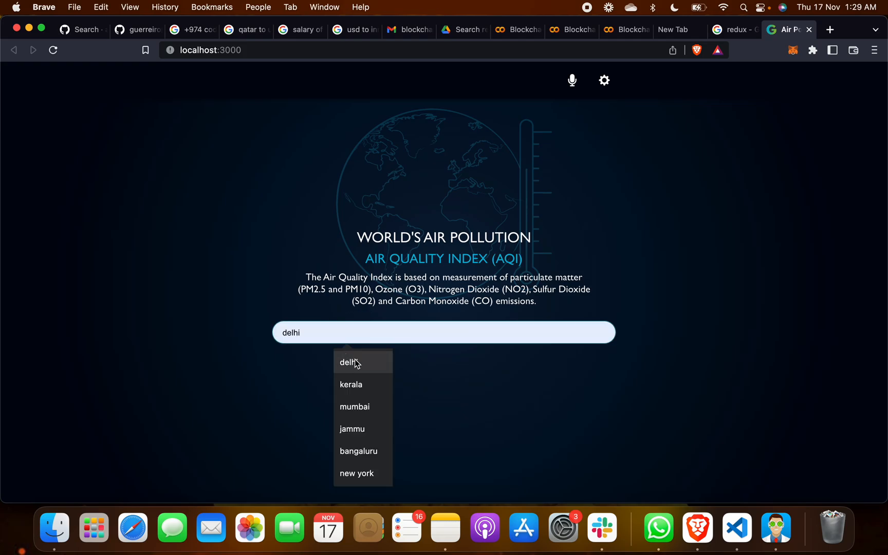
pyautogui.moveTo(356, 367)
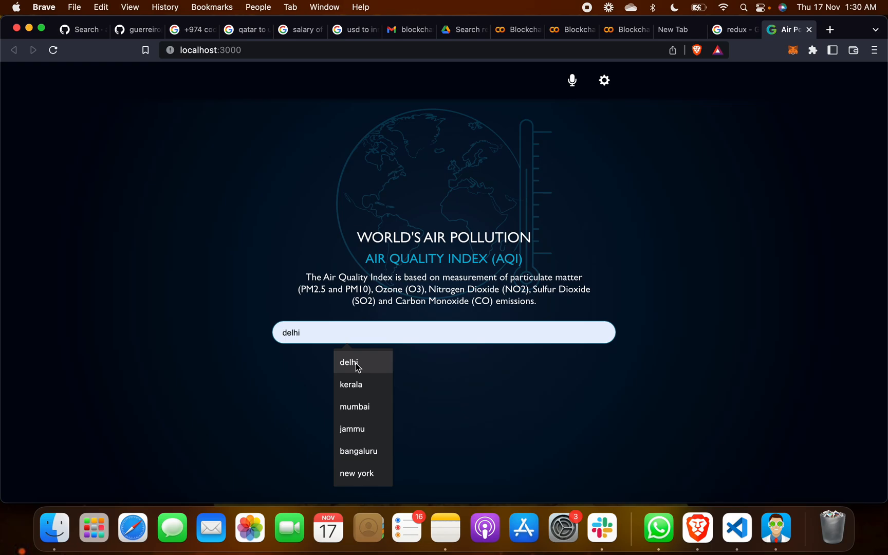
pyautogui.click(350, 363)
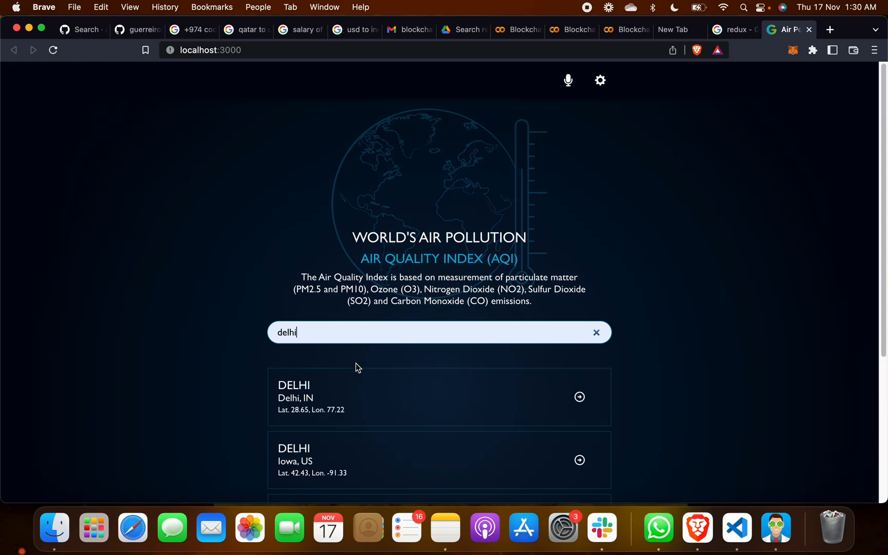
pyautogui.moveTo(578, 397)
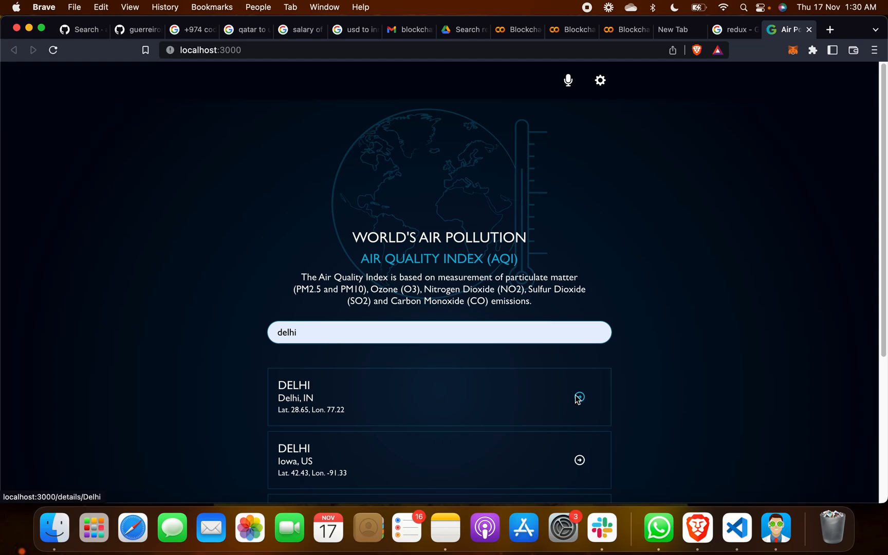
pyautogui.click(578, 397)
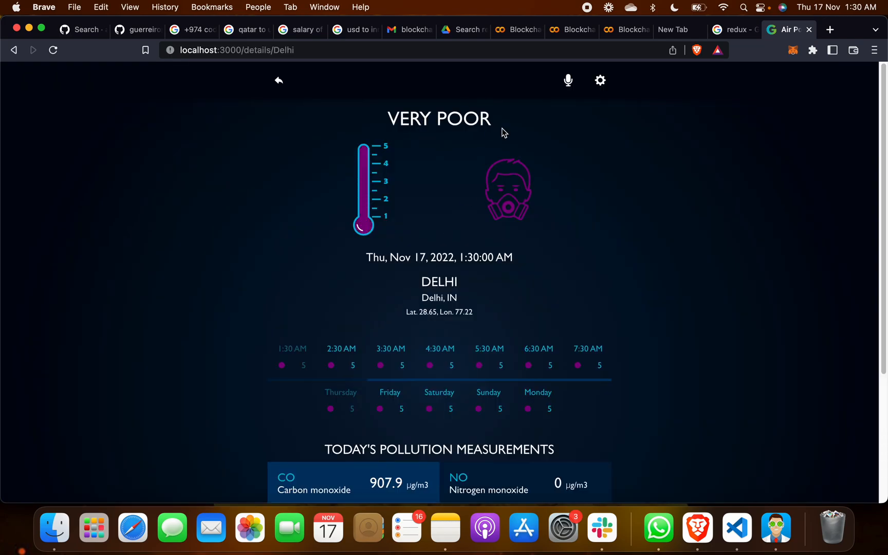
pyautogui.click(830, 29)
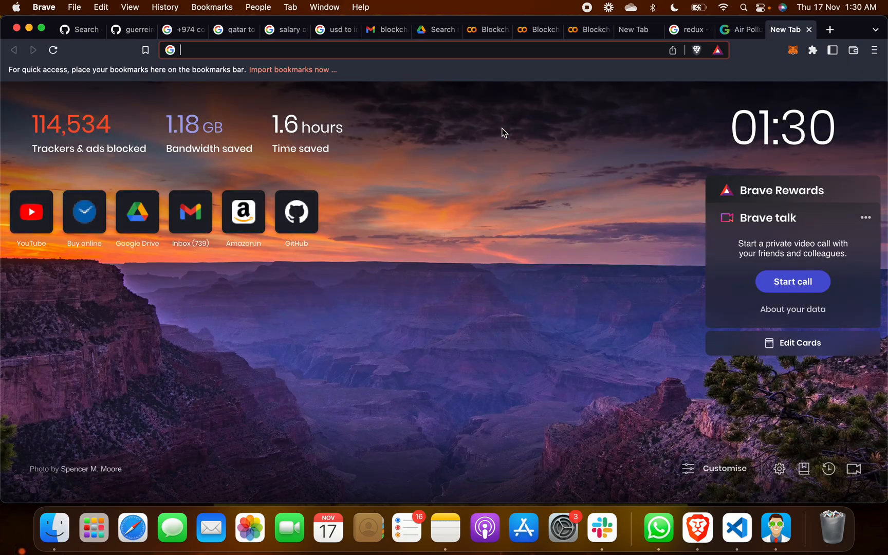
pyautogui.write('delh')
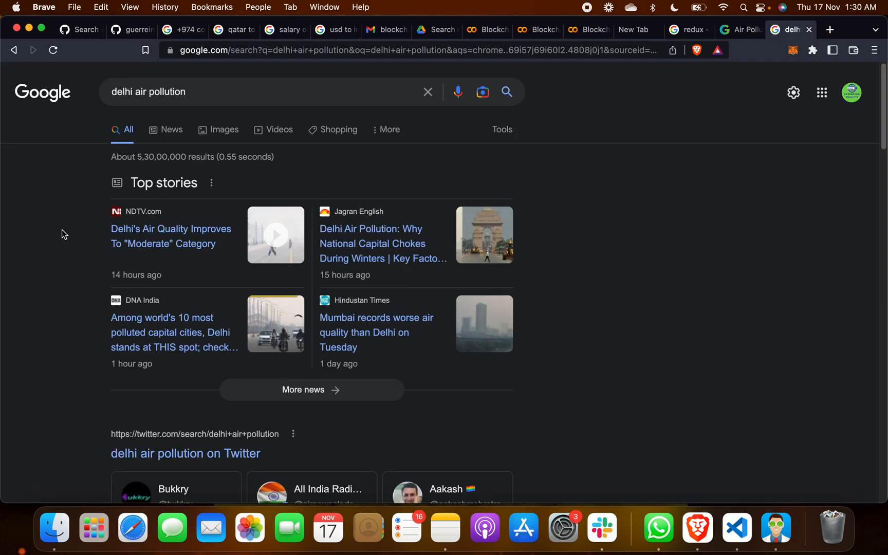
pyautogui.scroll(-3)
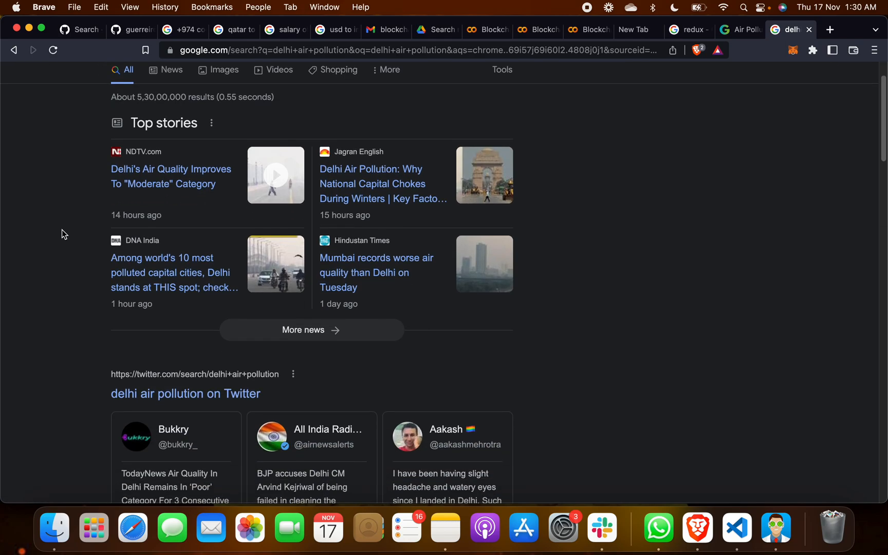
pyautogui.scroll(-3)
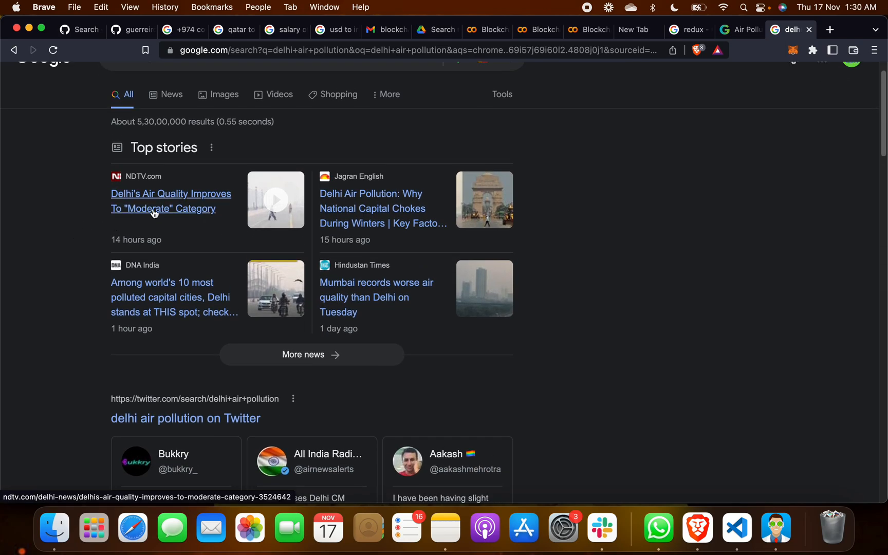
pyautogui.moveTo(358, 223)
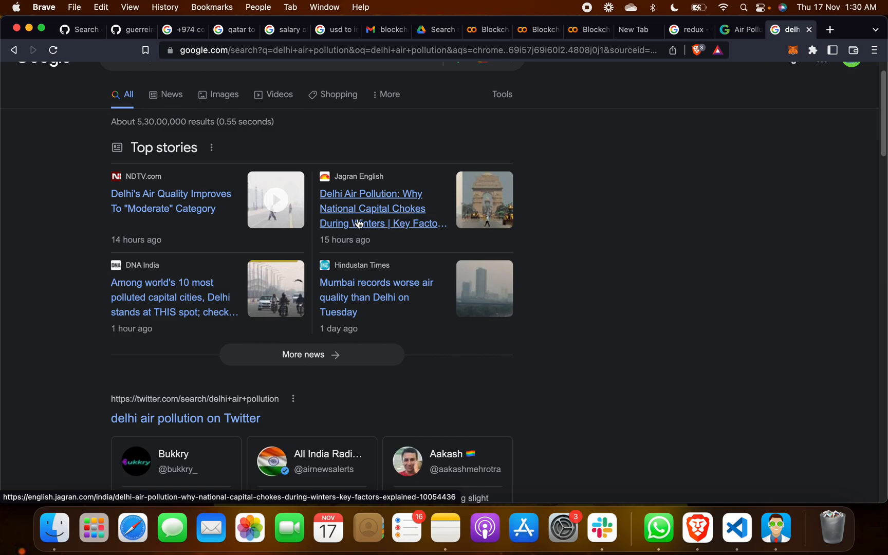
pyautogui.moveTo(169, 297)
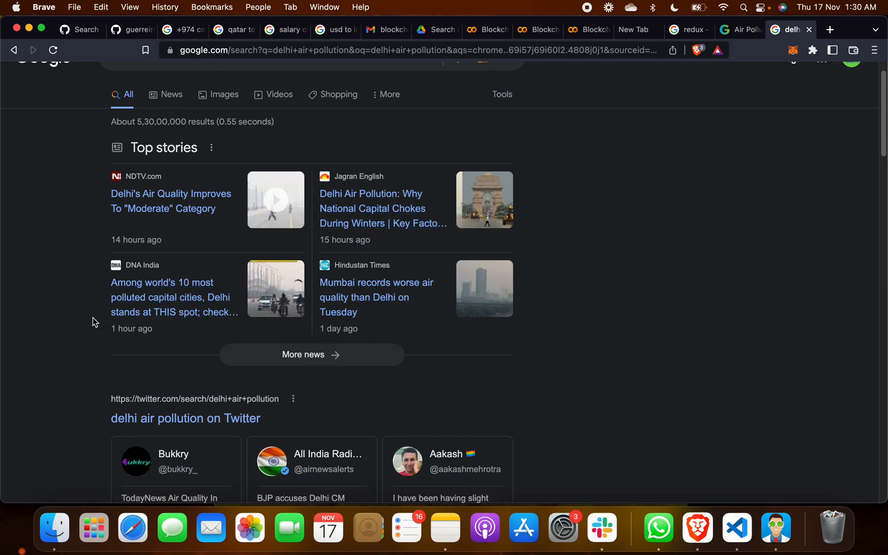
pyautogui.scroll(-3)
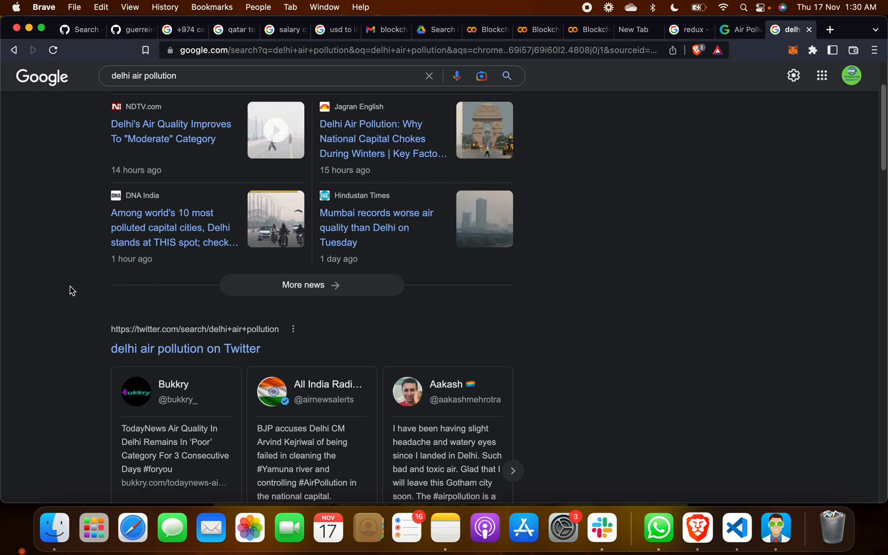
pyautogui.scroll(-3)
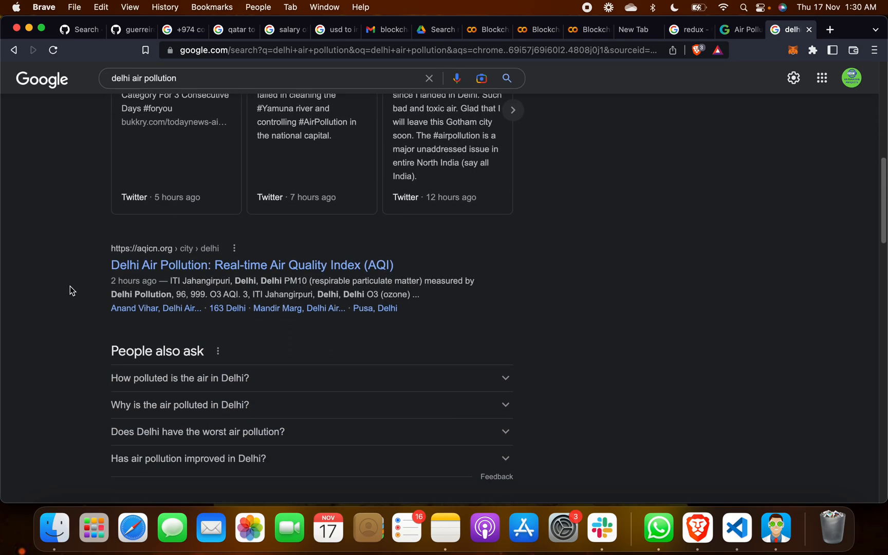
pyautogui.scroll(-3)
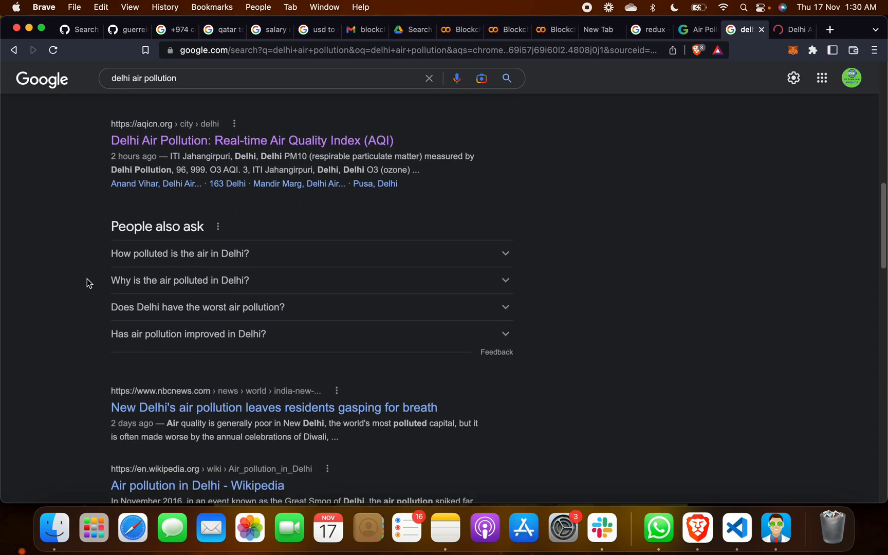
pyautogui.scroll(-3)
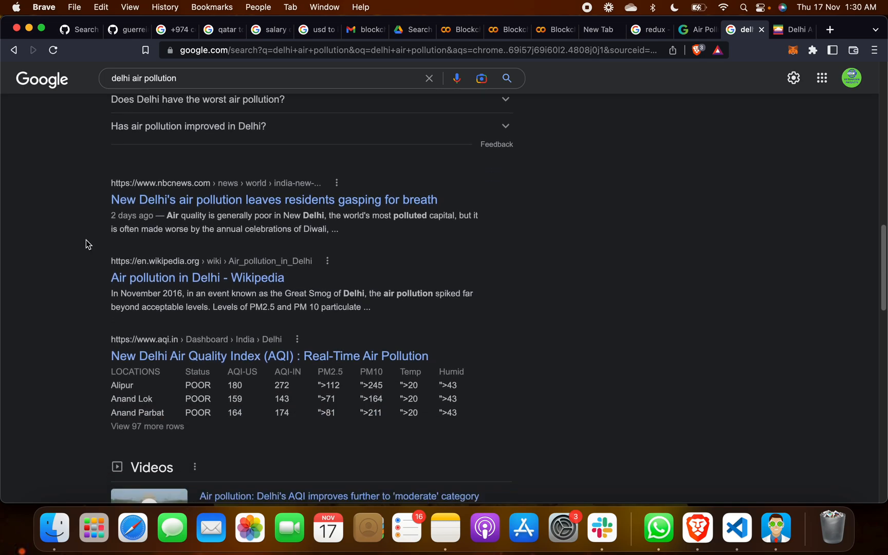
pyautogui.scroll(-3)
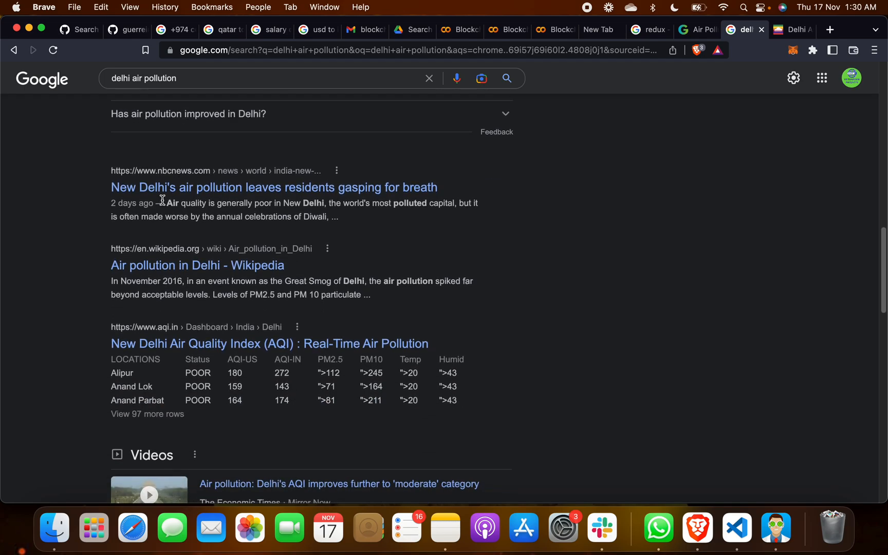
pyautogui.scroll(-3)
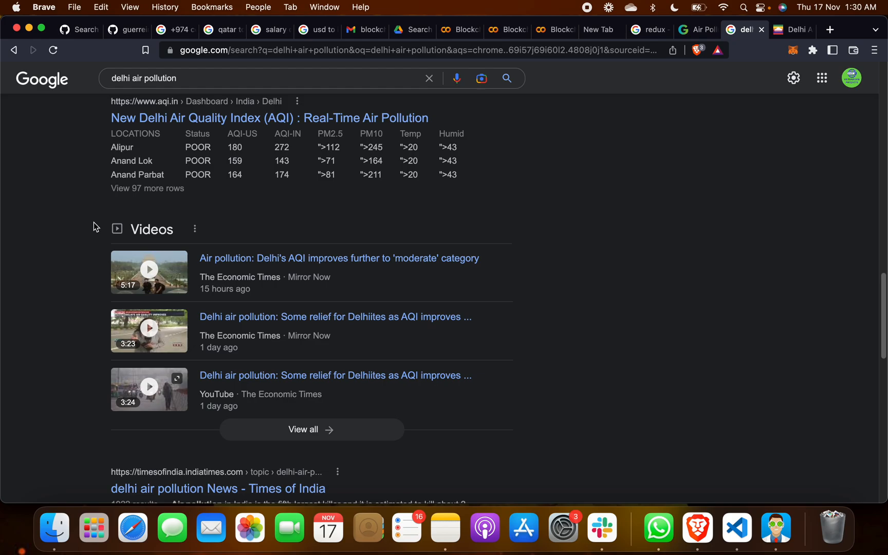
pyautogui.scroll(-3)
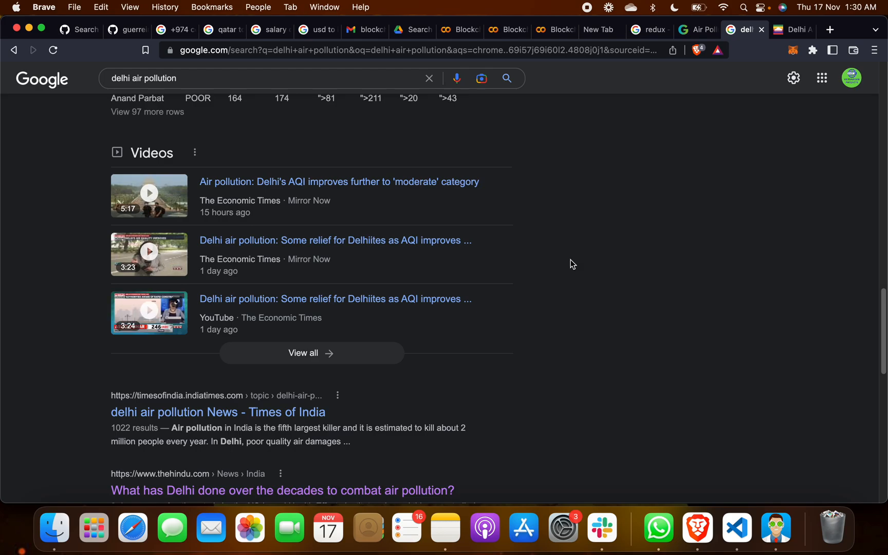
pyautogui.scroll(-3)
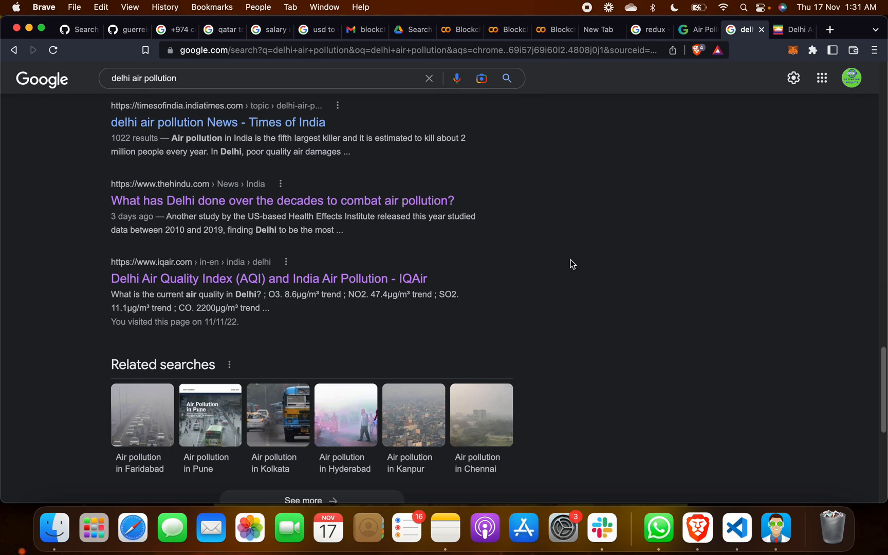
pyautogui.scroll(-3)
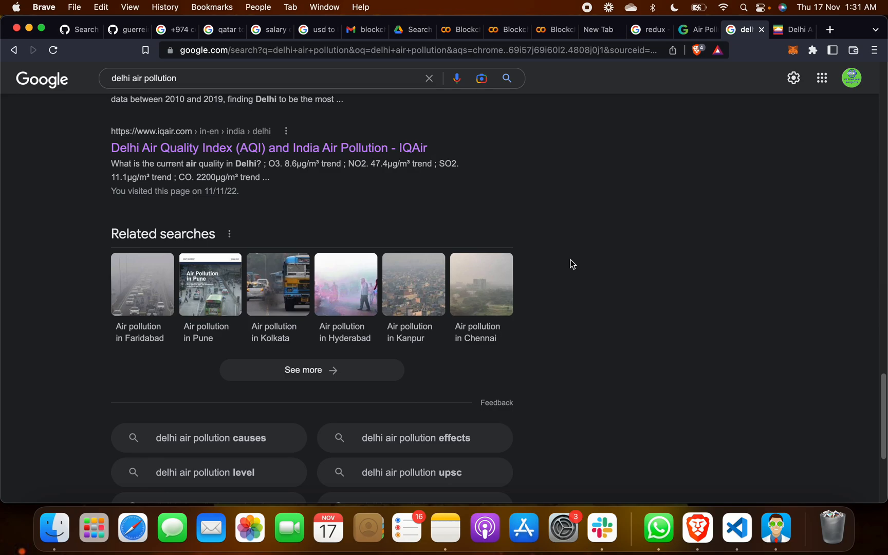
pyautogui.scroll(-3)
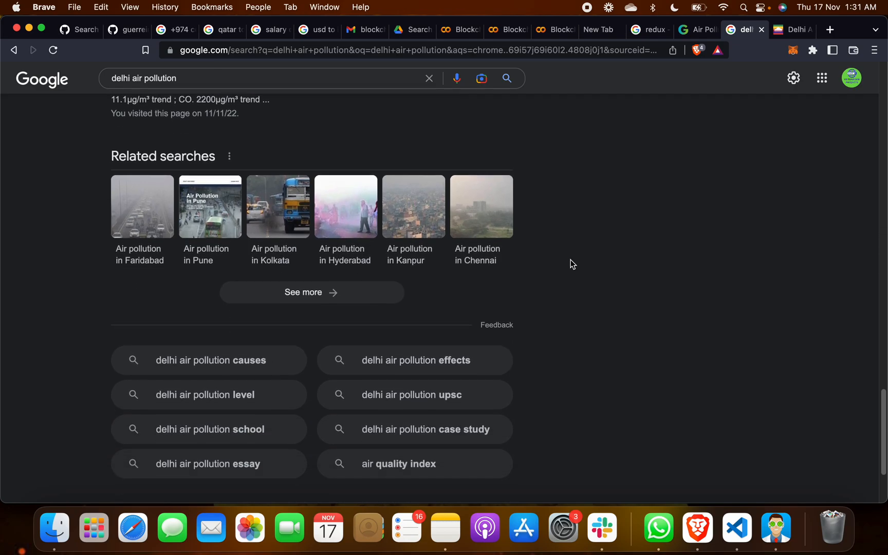
pyautogui.scroll(-3)
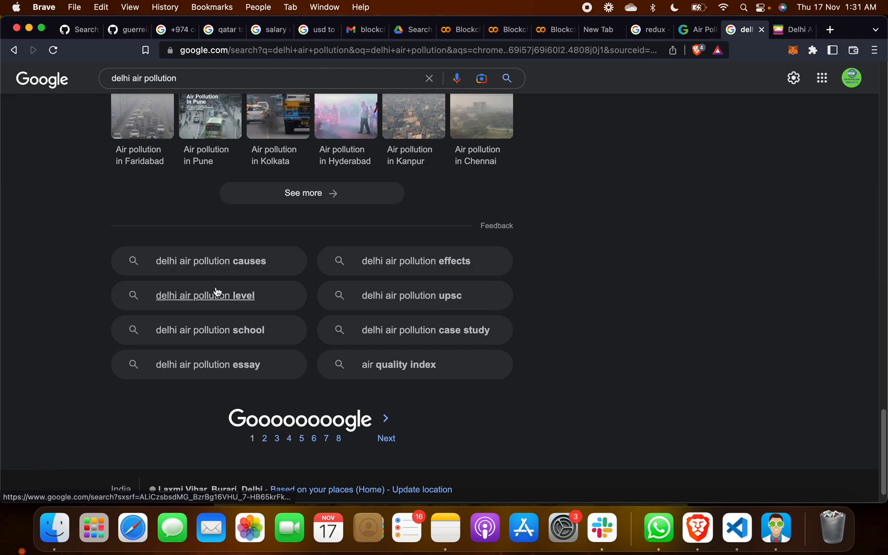
# Search Delhi air pollution level on Google and reach the aqicn.org Delhi AQI page
pyautogui.click(205, 295)
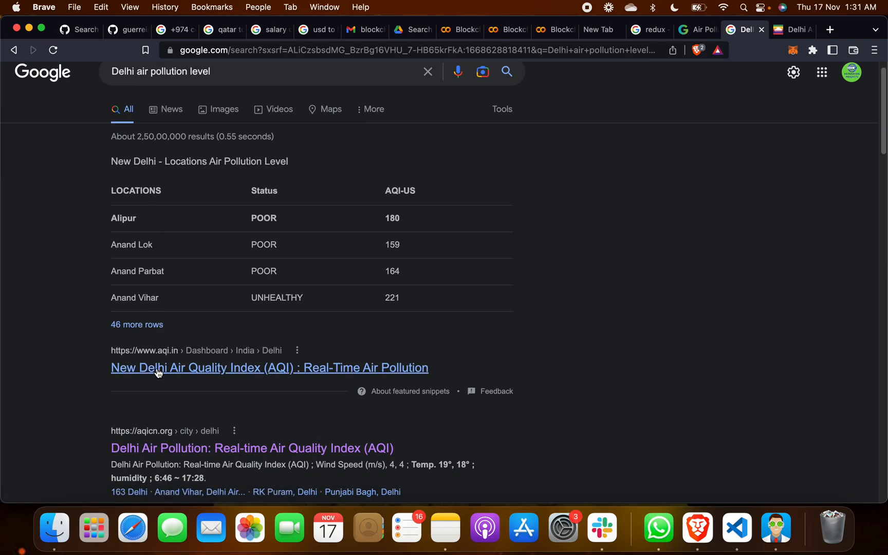
pyautogui.click(270, 368)
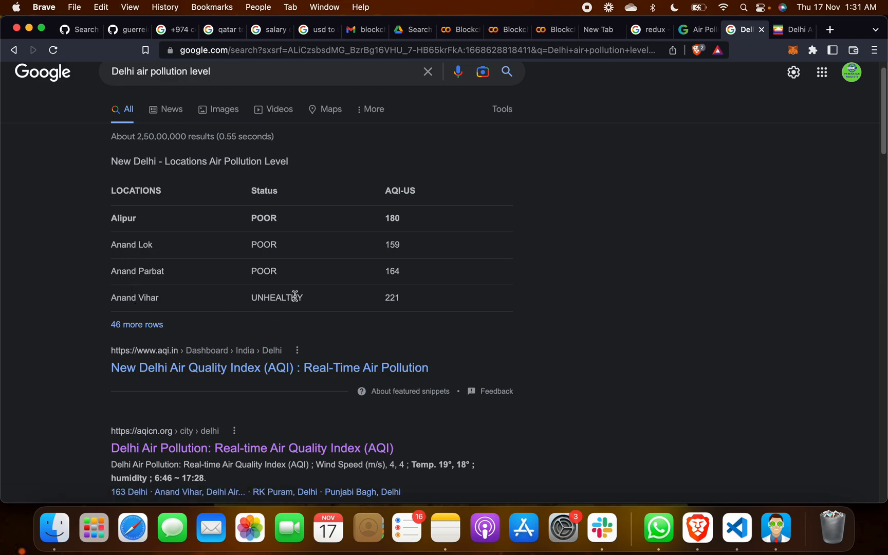
pyautogui.scroll(-3)
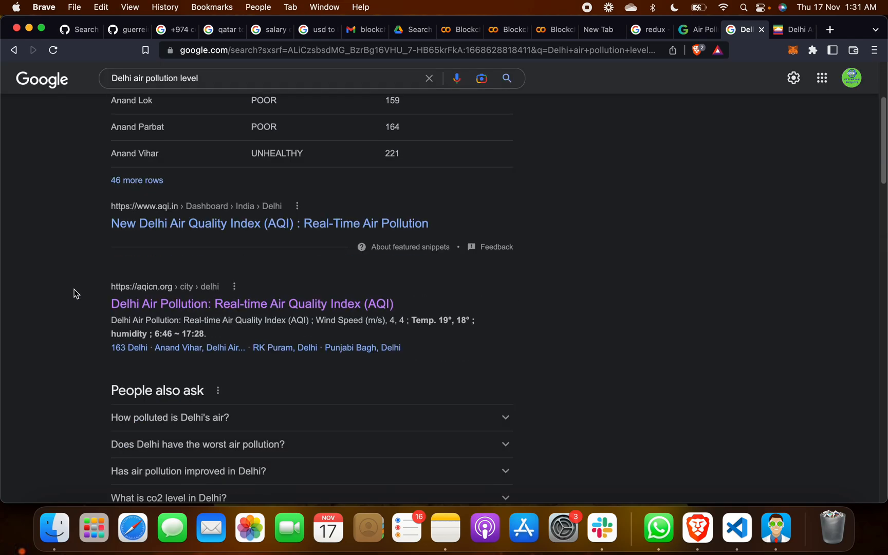
pyautogui.scroll(-3)
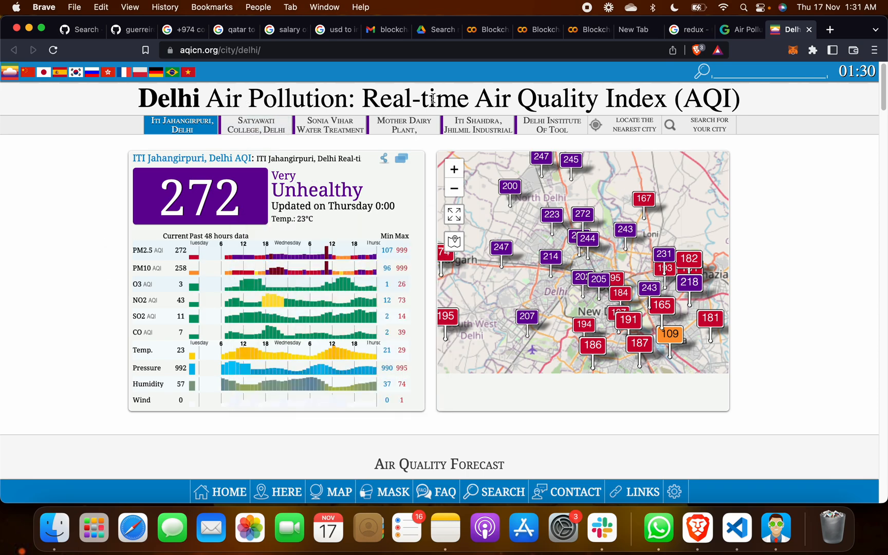
pyautogui.moveTo(316, 191)
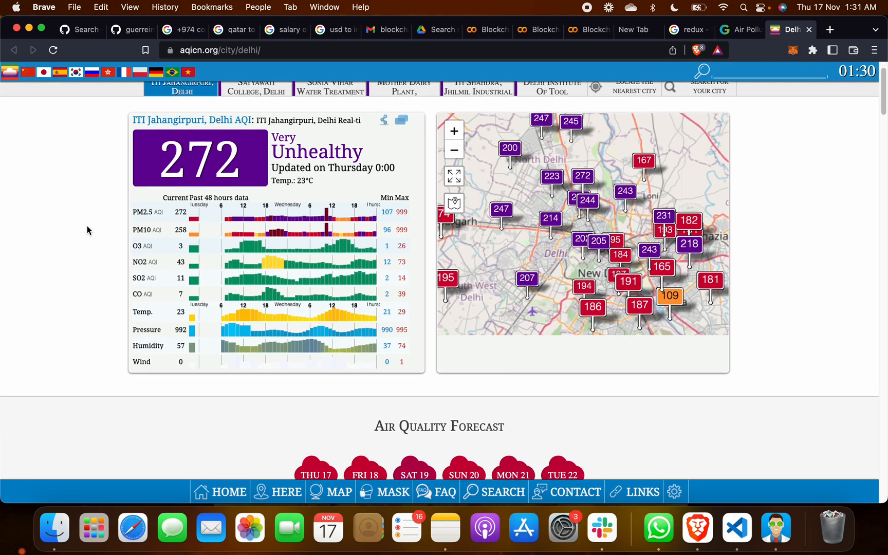
# Scroll through the aqicn.org Delhi AQI readings, map and daily forecast
pyautogui.scroll(-3)
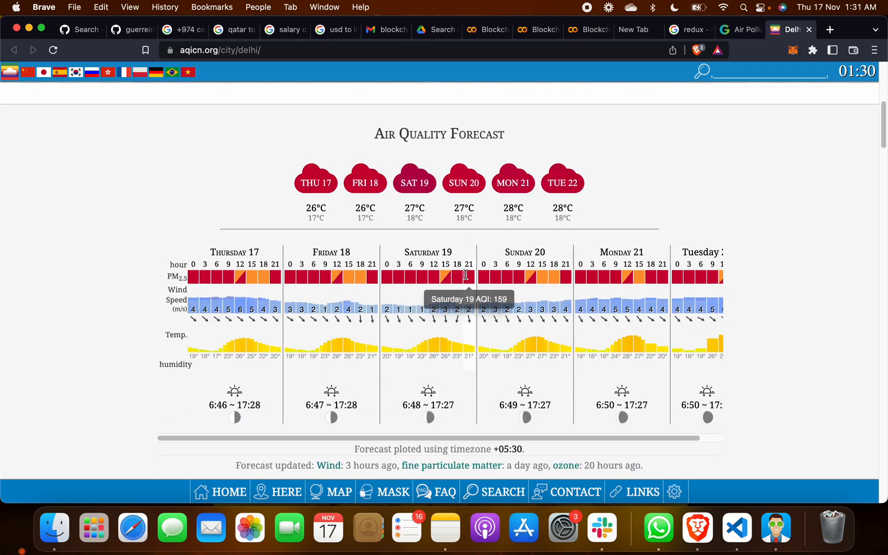
pyautogui.scroll(3)
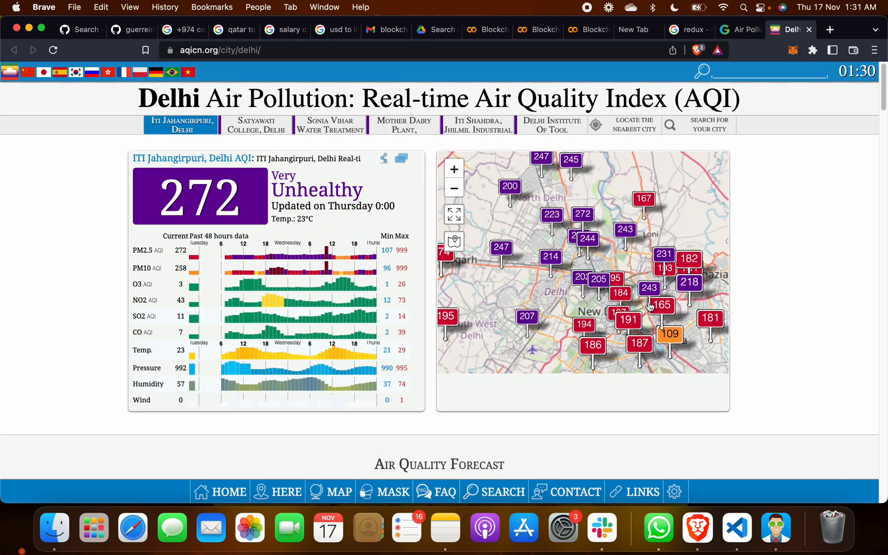
pyautogui.scroll(-3)
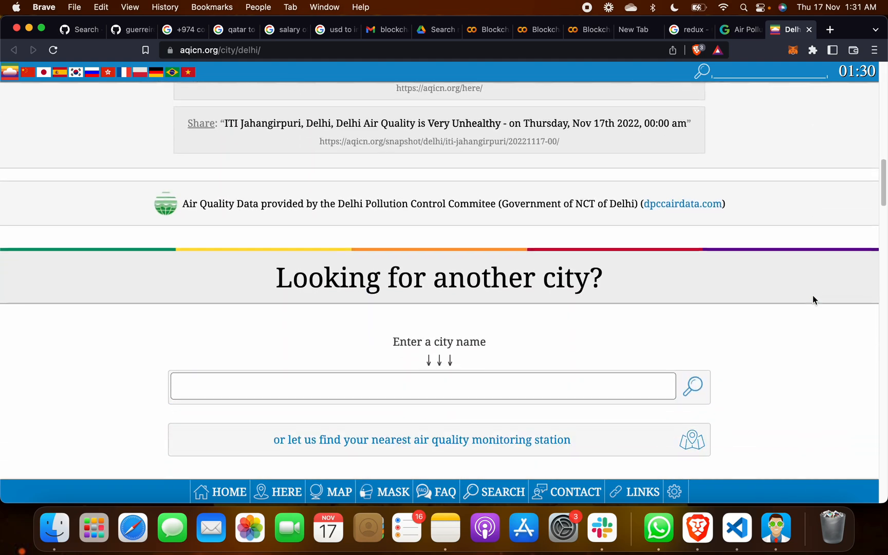
pyautogui.scroll(-3)
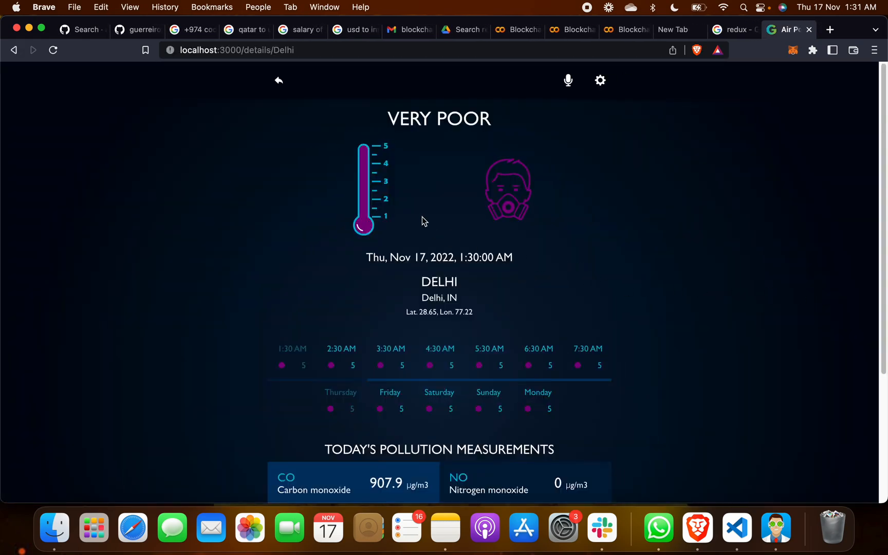
pyautogui.moveTo(470, 186)
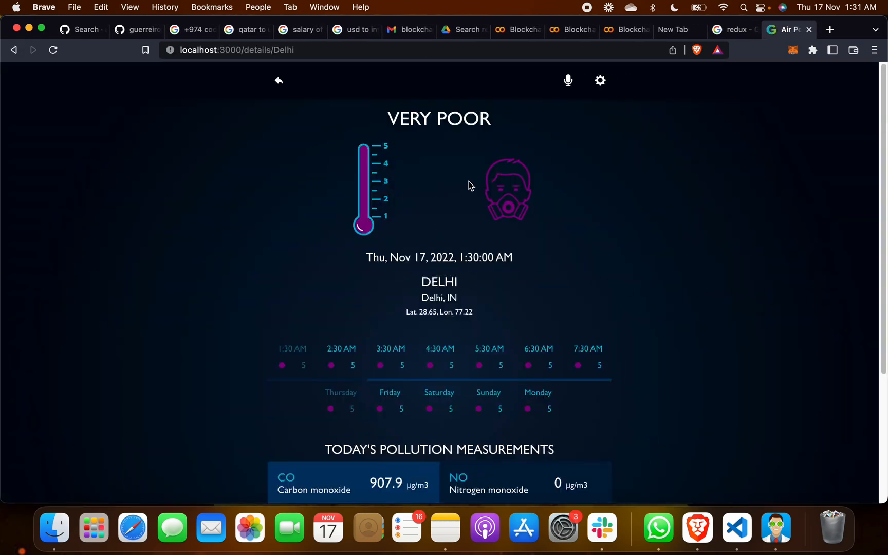
pyautogui.moveTo(275, 308)
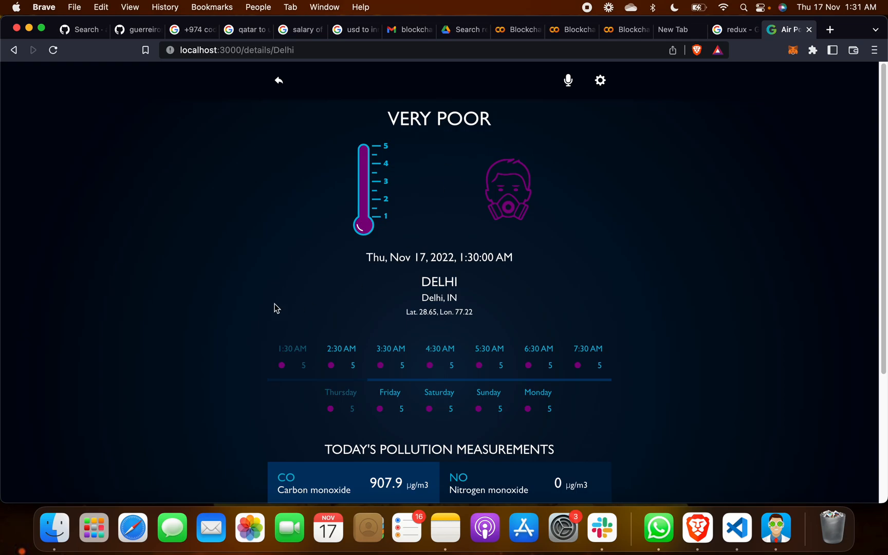
# Scroll through Delhi's pollution measurements table on the details page
pyautogui.scroll(-3)
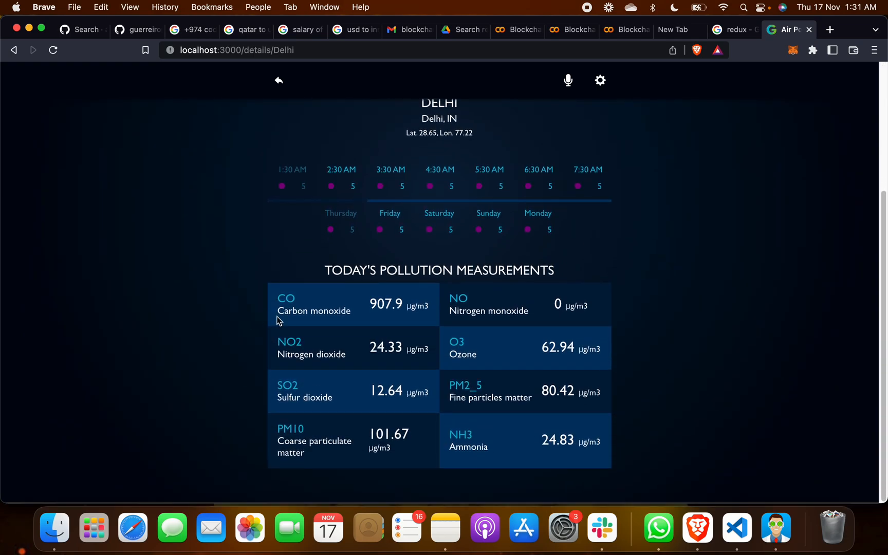
pyautogui.moveTo(318, 409)
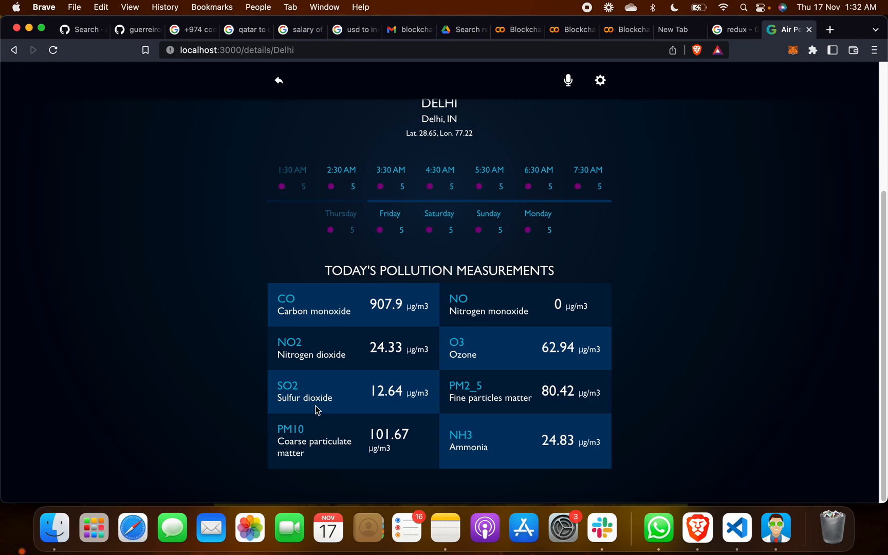
pyautogui.moveTo(350, 466)
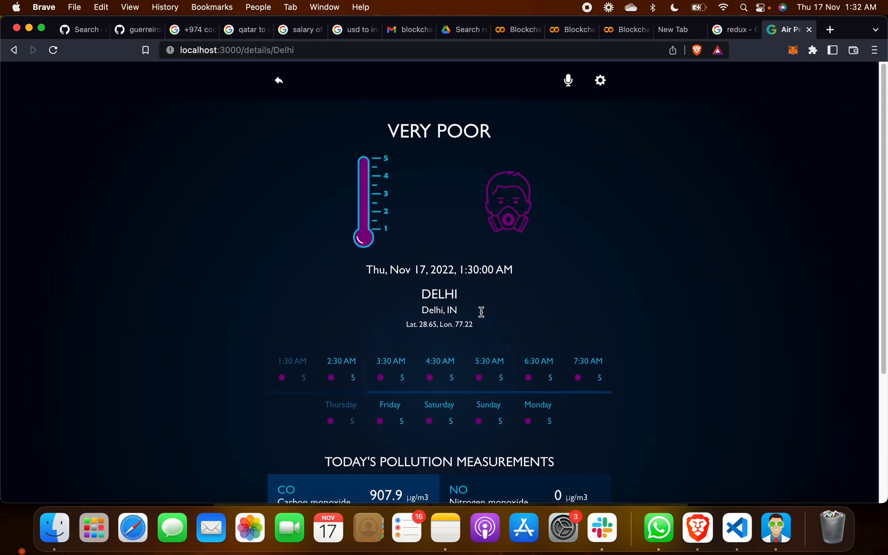
pyautogui.scroll(-3)
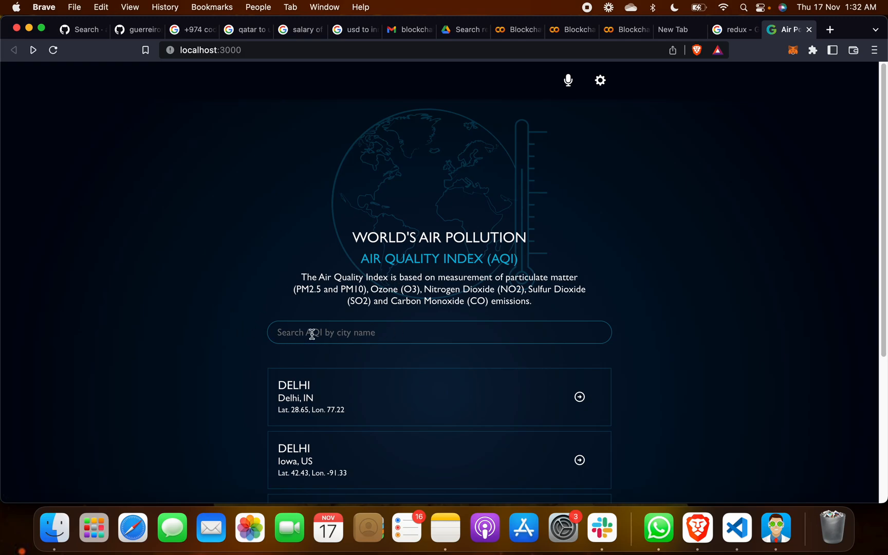
# Search Kolkata and view its details, then search new york and view New York, England, GB rated Good
pyautogui.write('kolkata')
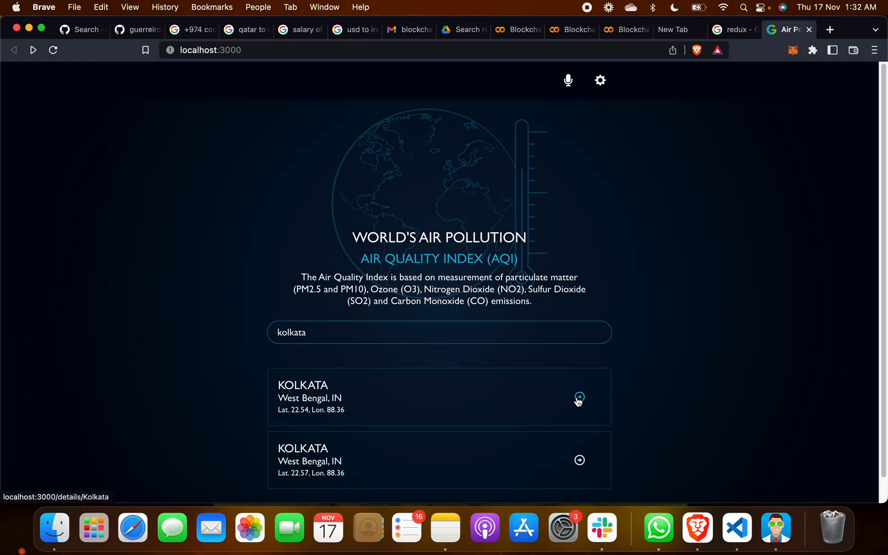
pyautogui.click(579, 396)
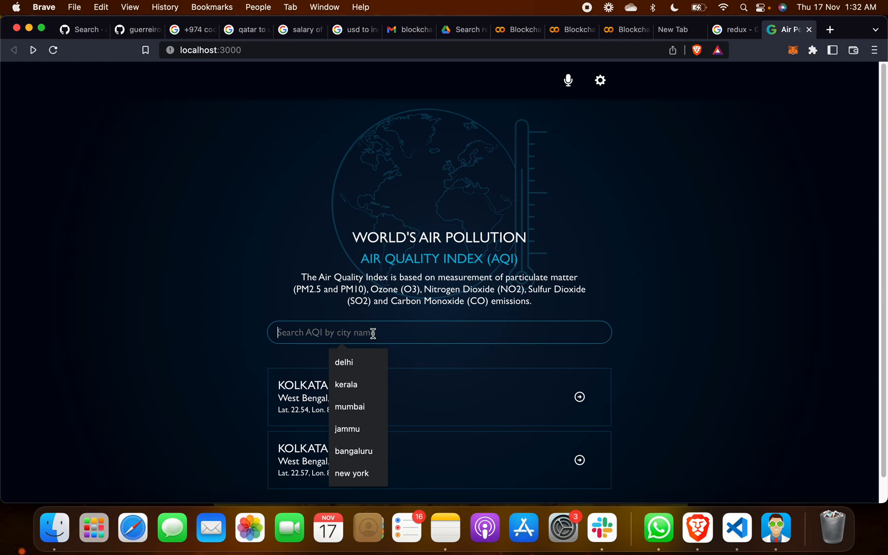
pyautogui.click(351, 473)
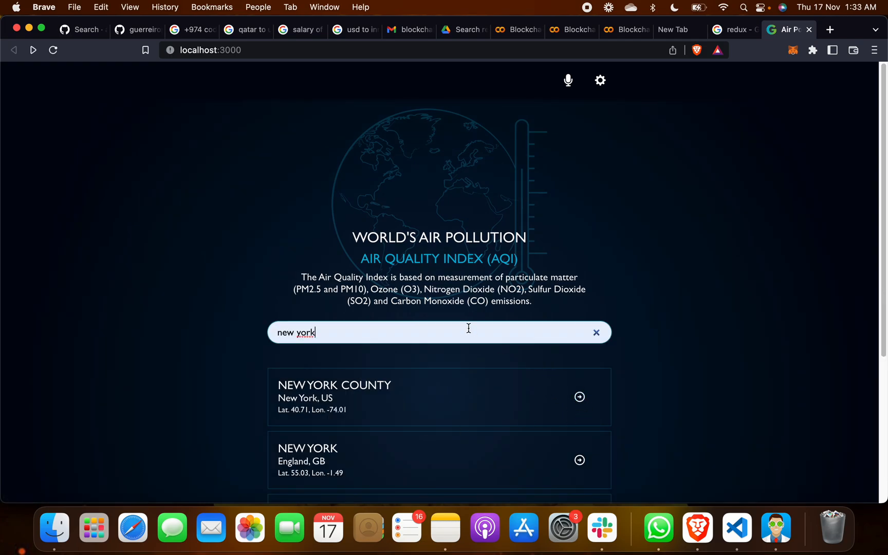
pyautogui.click(579, 397)
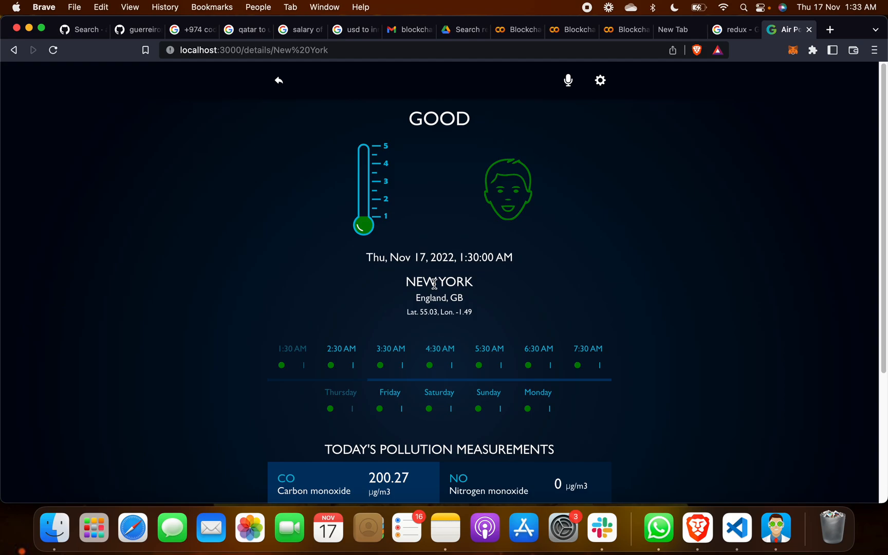
pyautogui.doubleClick(439, 281)
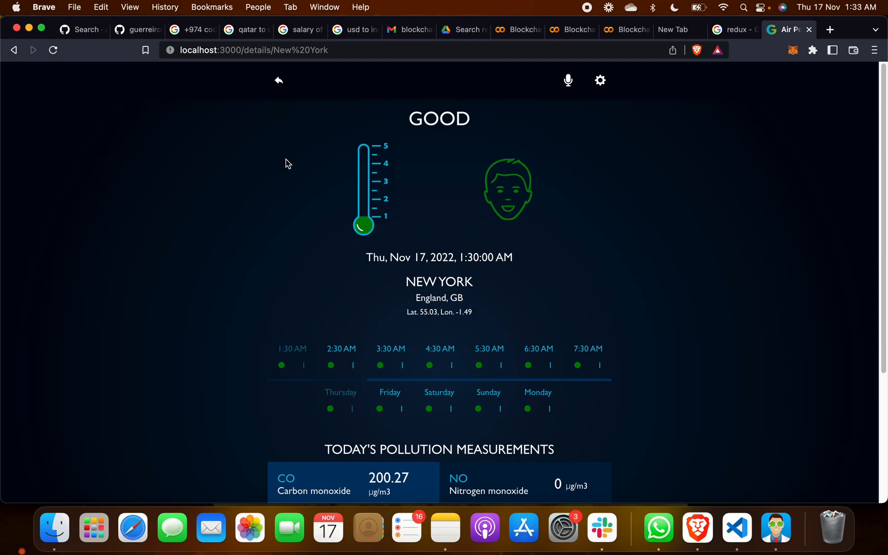
# Return to the city search and look up tokyo
pyautogui.click(279, 80)
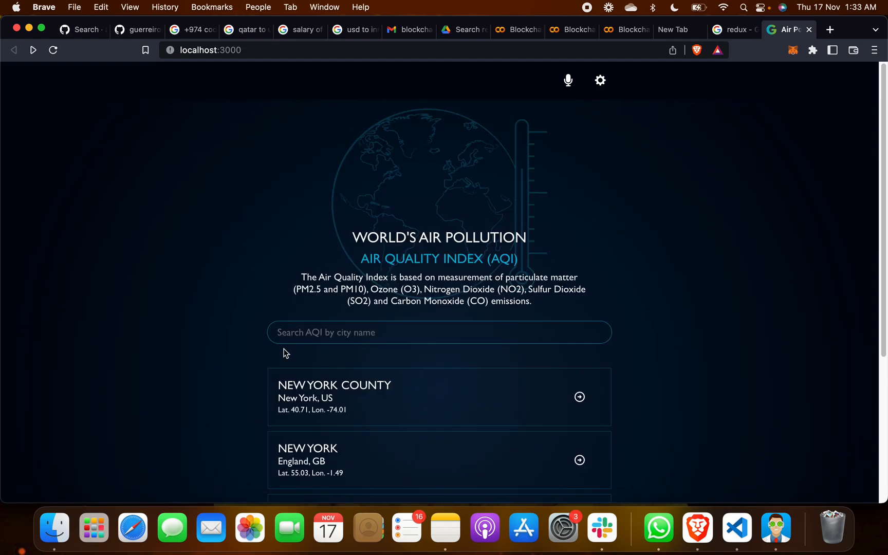
pyautogui.scroll(-3)
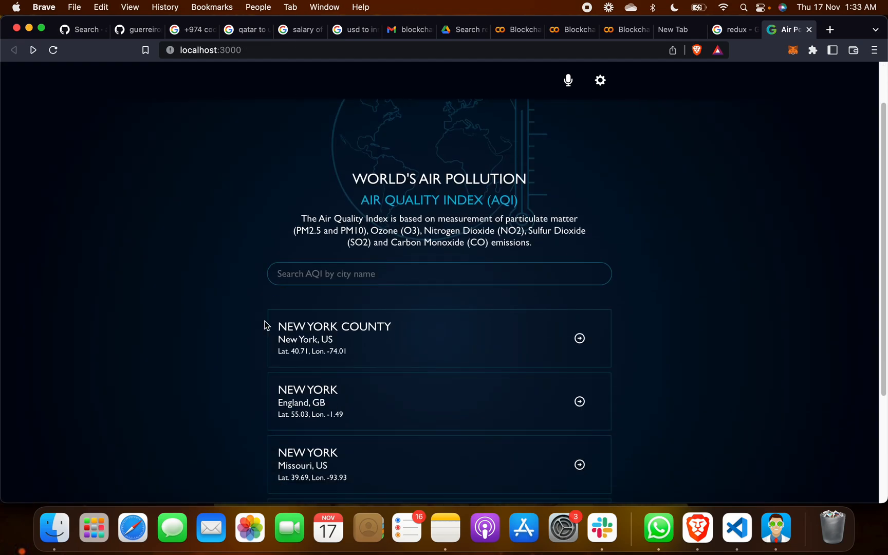
pyautogui.scroll(-3)
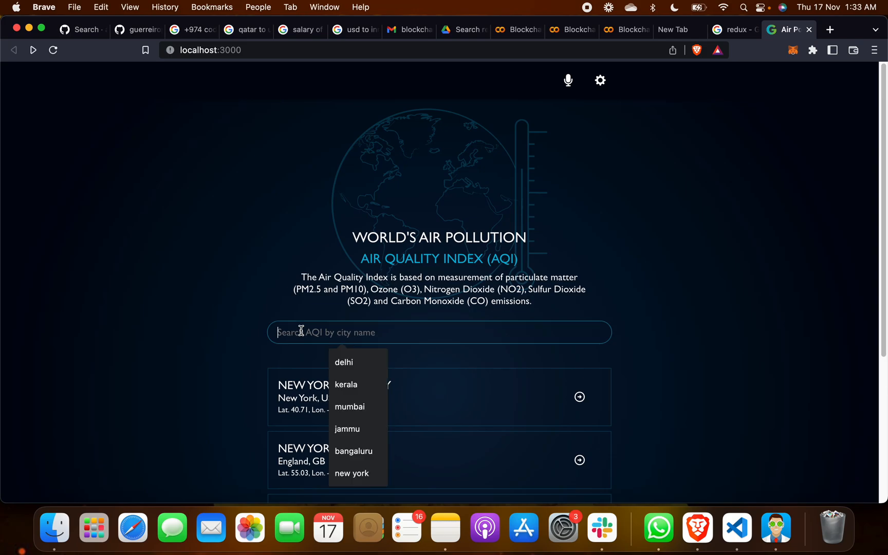
pyautogui.write('k')
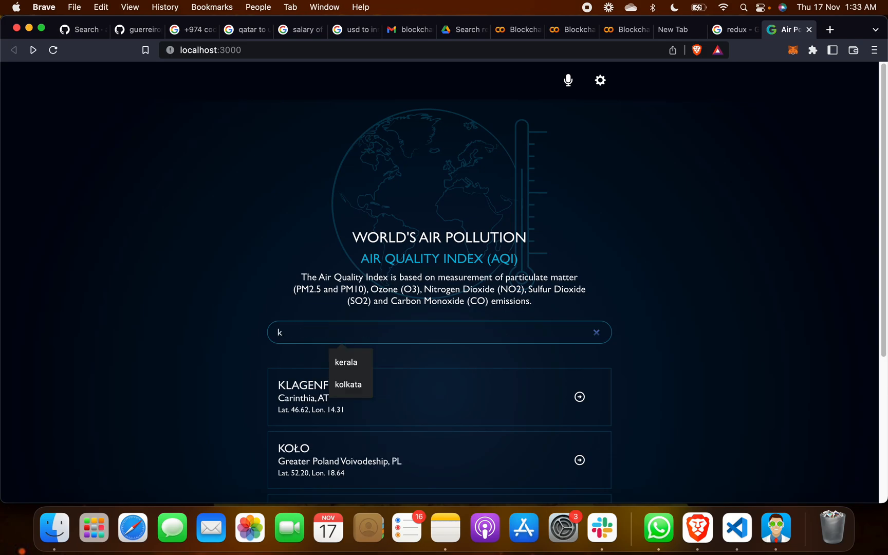
pyautogui.write('tokyo')
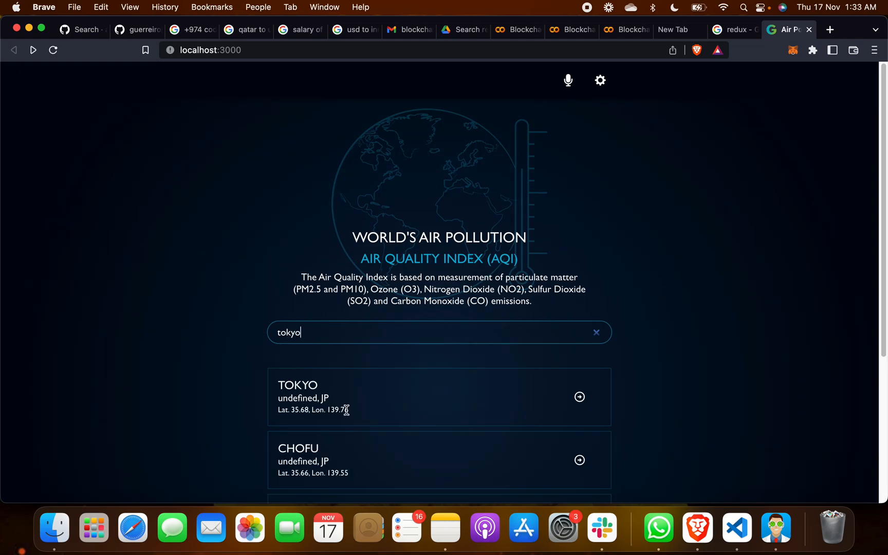
pyautogui.scroll(-3)
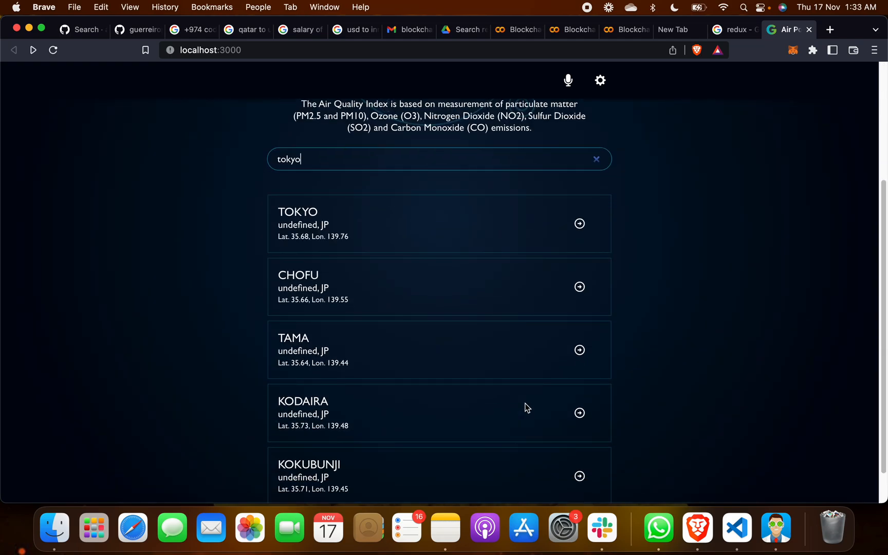
# Search japan, view Japan, Pennsylvania's Good-rated details, then go back to the search page
pyautogui.press('Backspace')
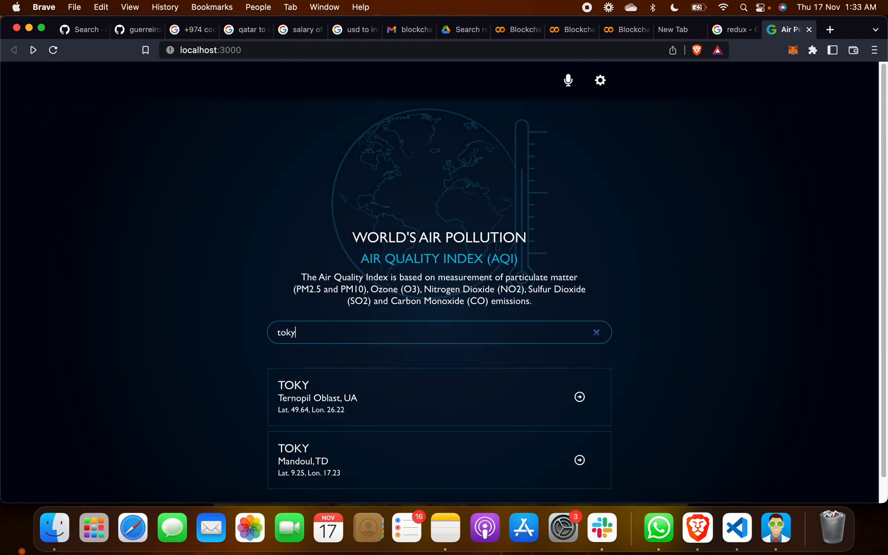
pyautogui.write('japan')
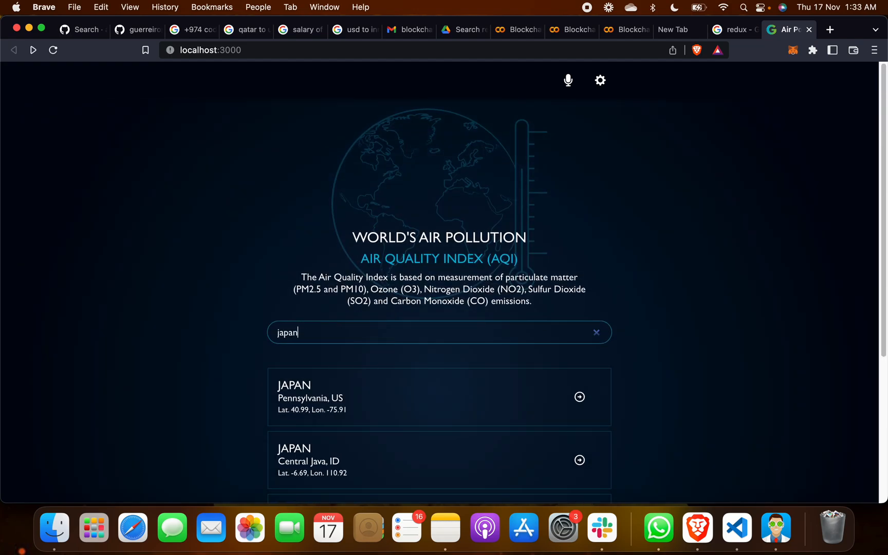
pyautogui.scroll(-3)
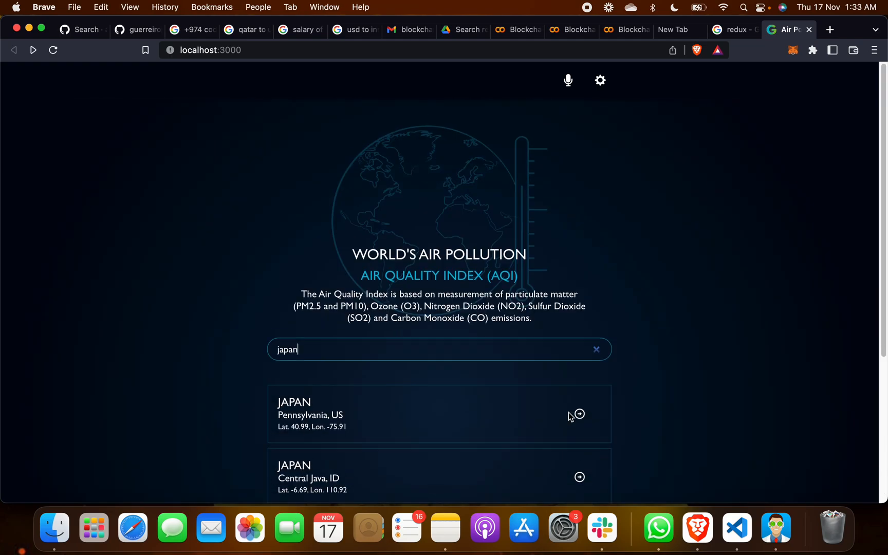
pyautogui.click(578, 414)
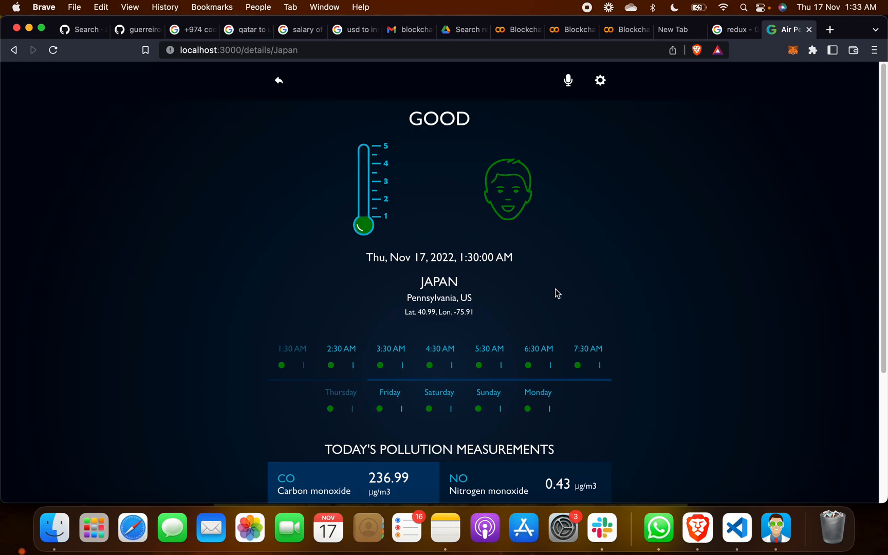
pyautogui.moveTo(278, 80)
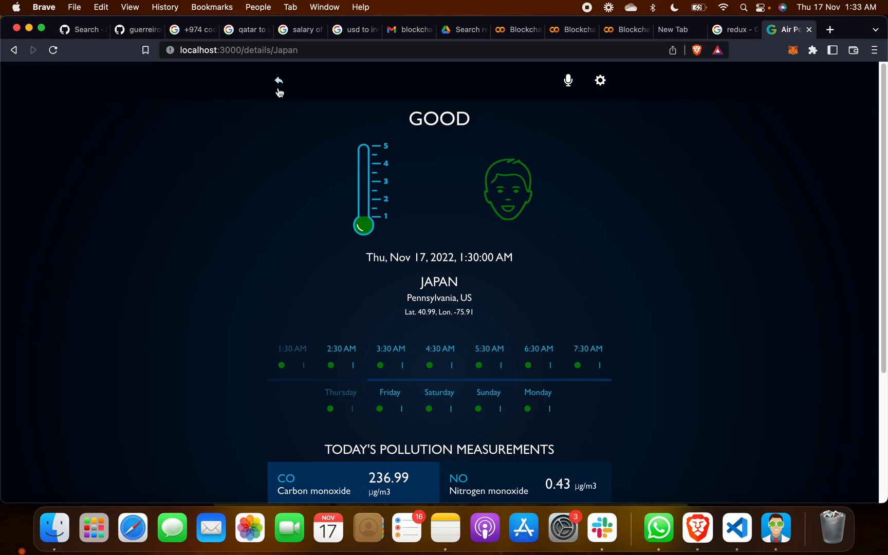
pyautogui.click(279, 80)
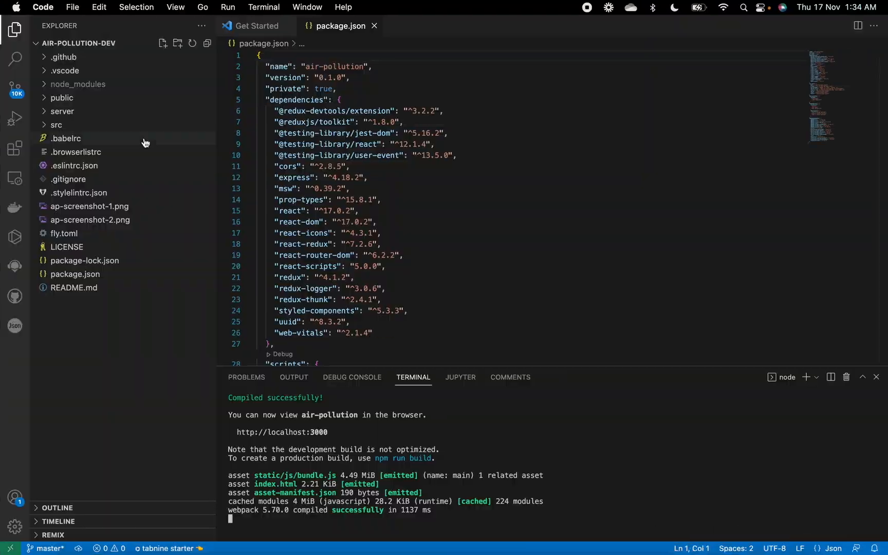
# Briefly show the File menu over package.json and dismiss it without choosing a command
pyautogui.click(72, 7)
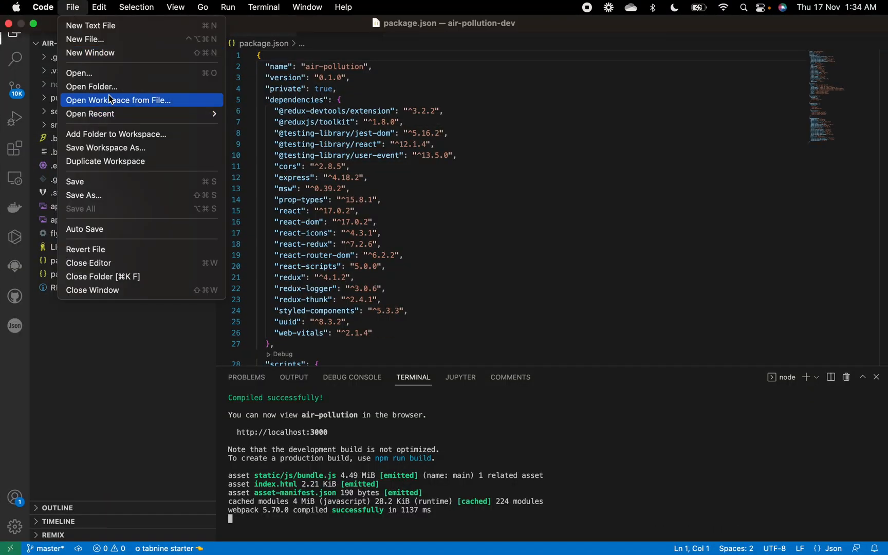
pyautogui.moveTo(190, 502)
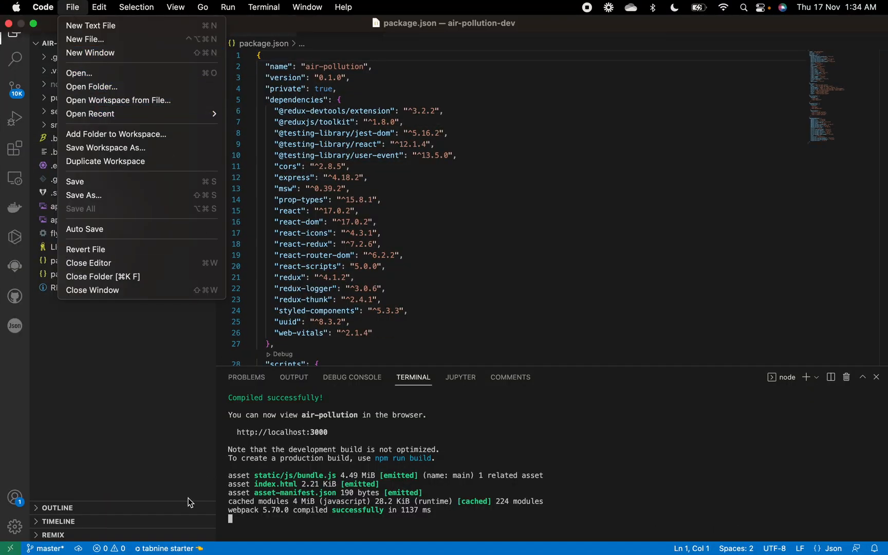
pyautogui.click(263, 8)
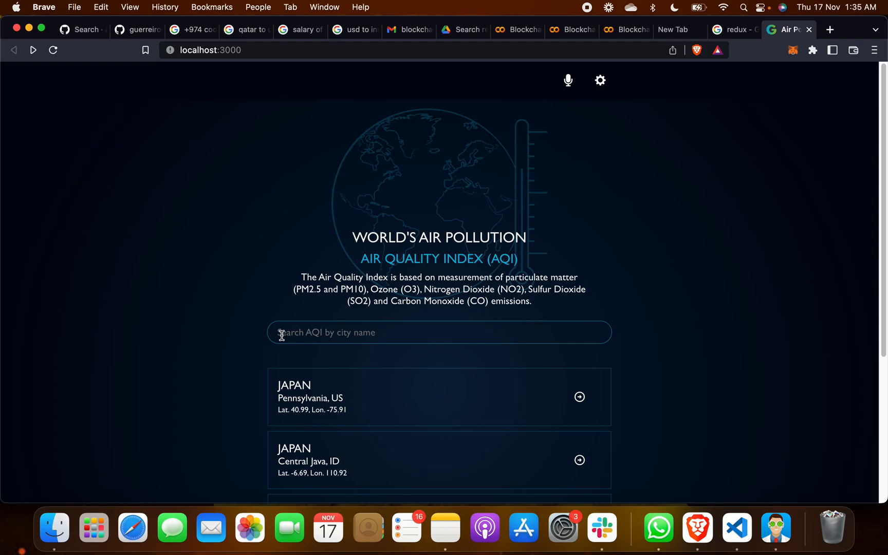
pyautogui.moveTo(232, 323)
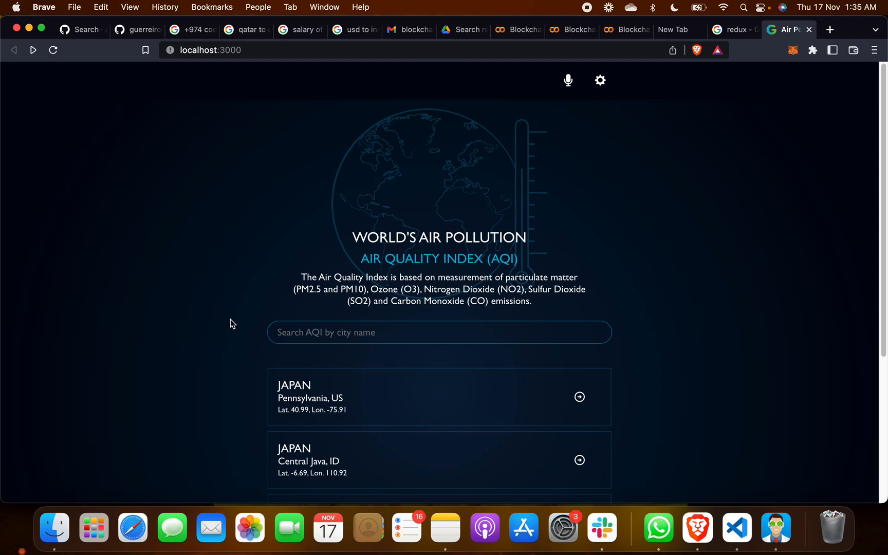